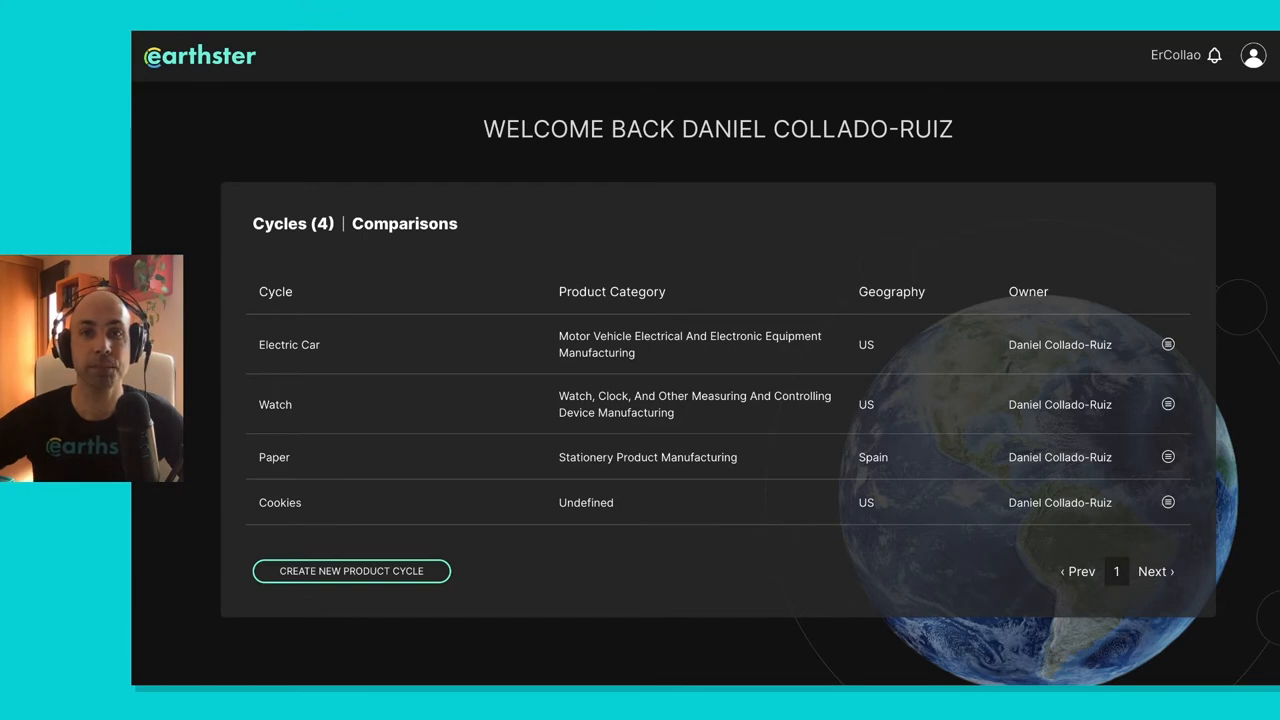
mouse_move(1092, 236)
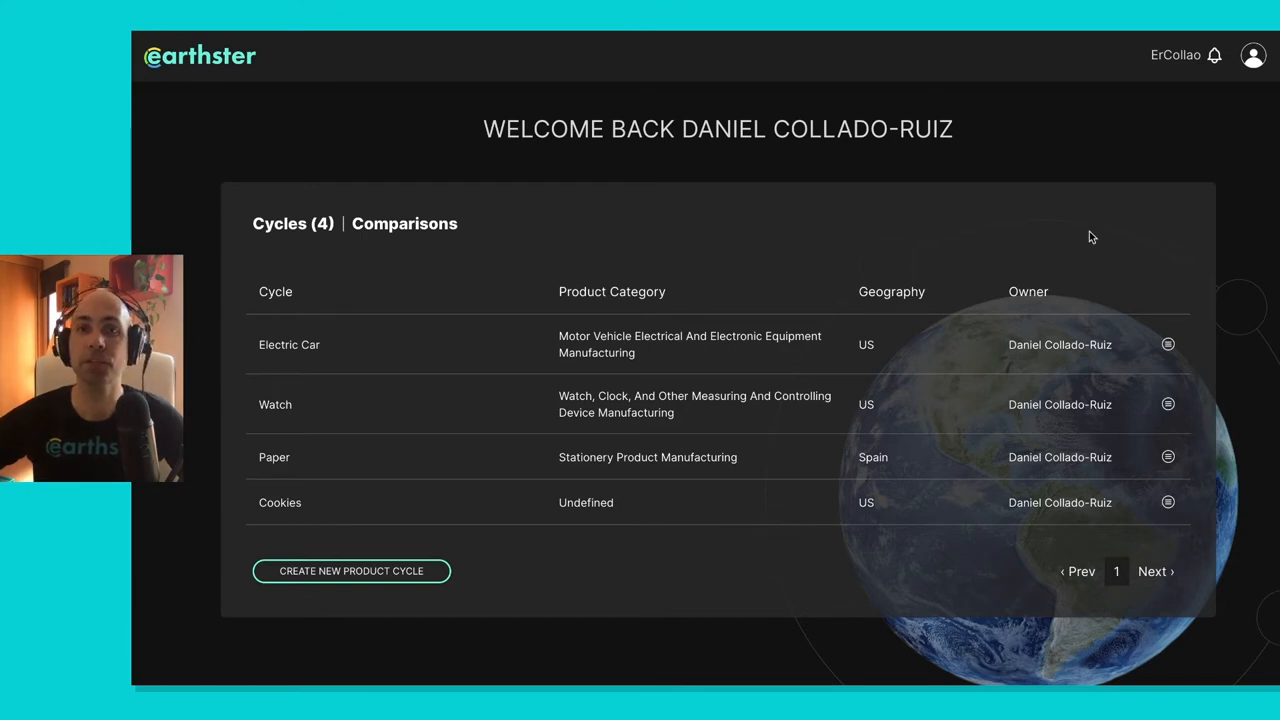
mouse_move(358, 316)
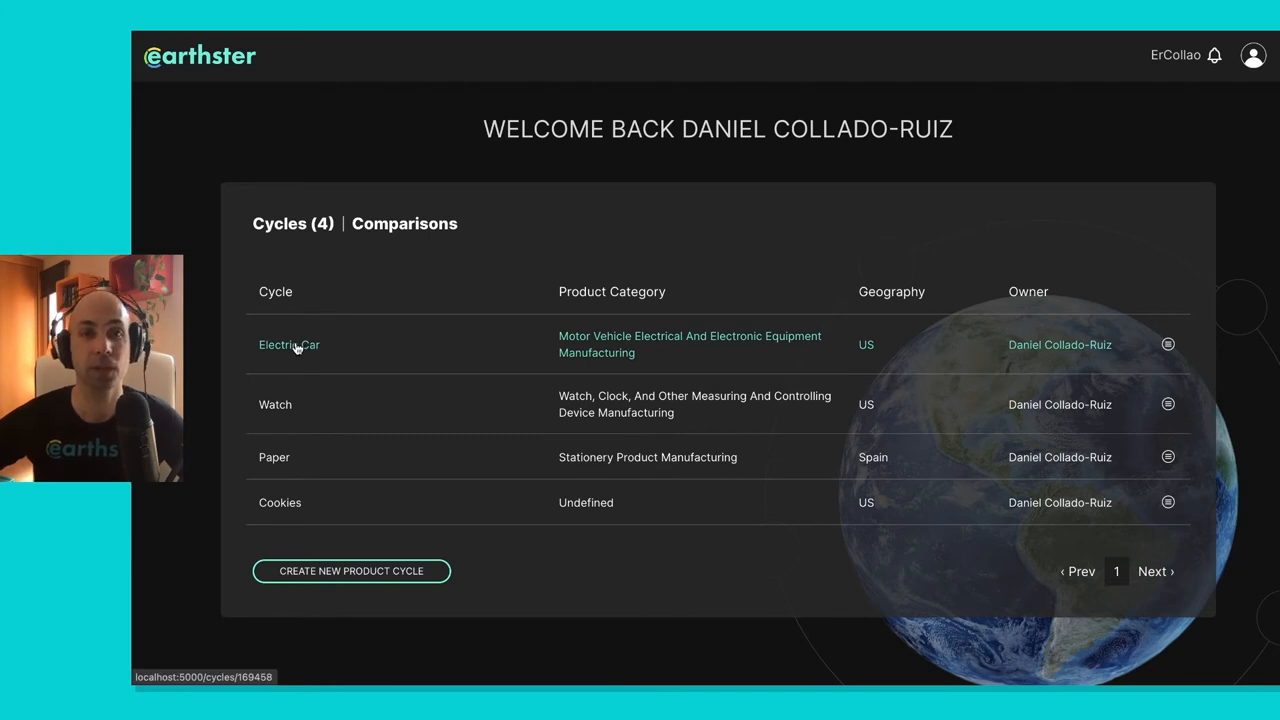
- Open the Electric Car life cycle showing Production, Distribution, Use and End of Life stages
left_click(288, 344)
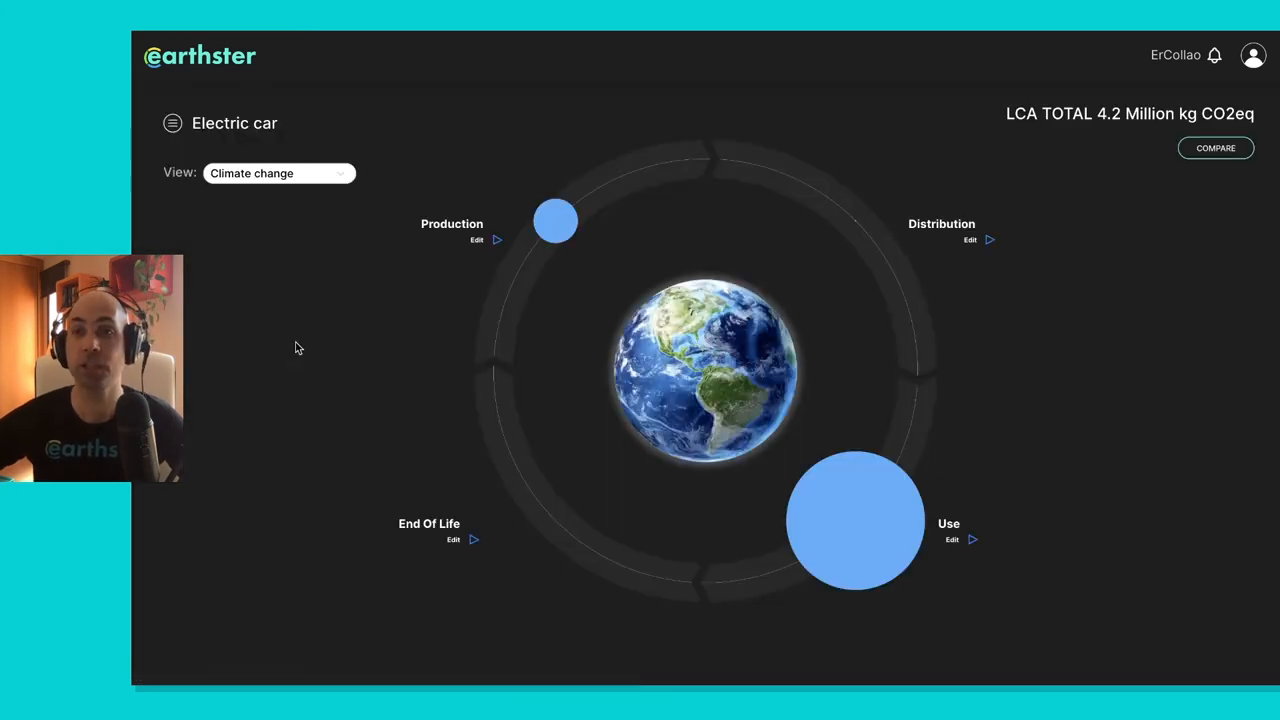
mouse_move(478, 282)
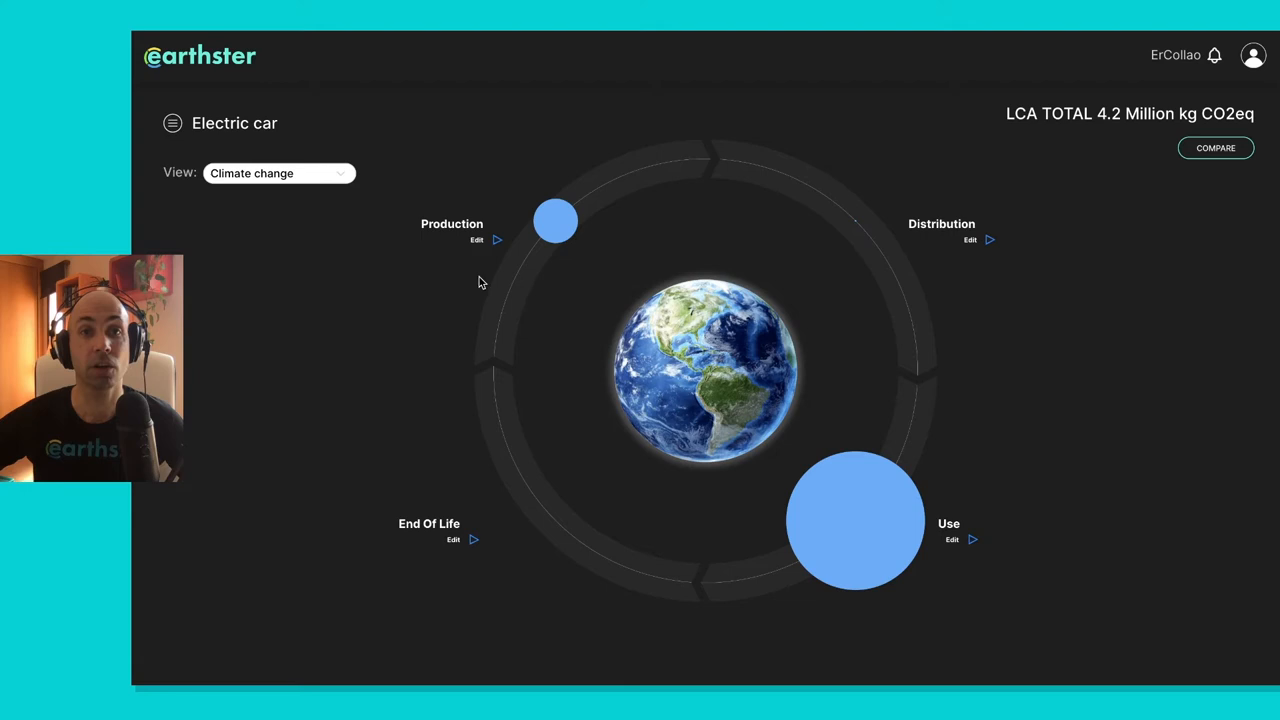
mouse_move(576, 238)
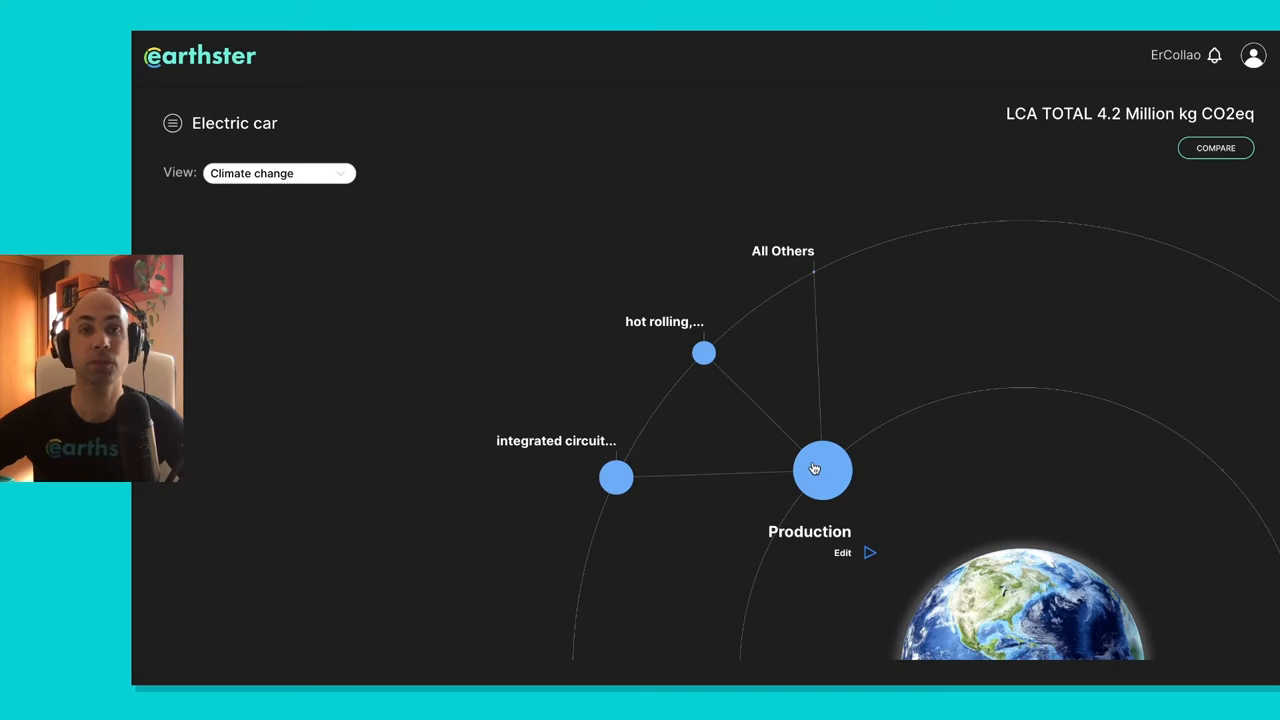
- Open the Production stage's editable process list with amounts and CO2eq contributions
left_click(822, 470)
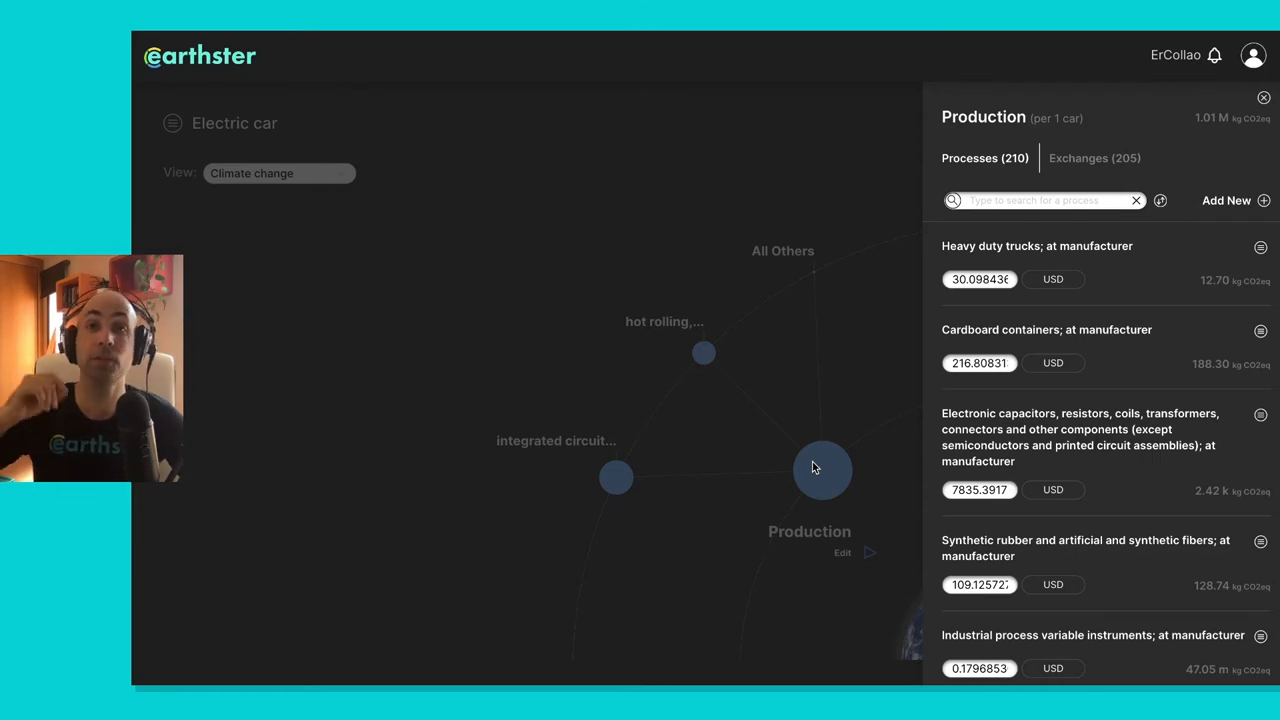
mouse_move(852, 444)
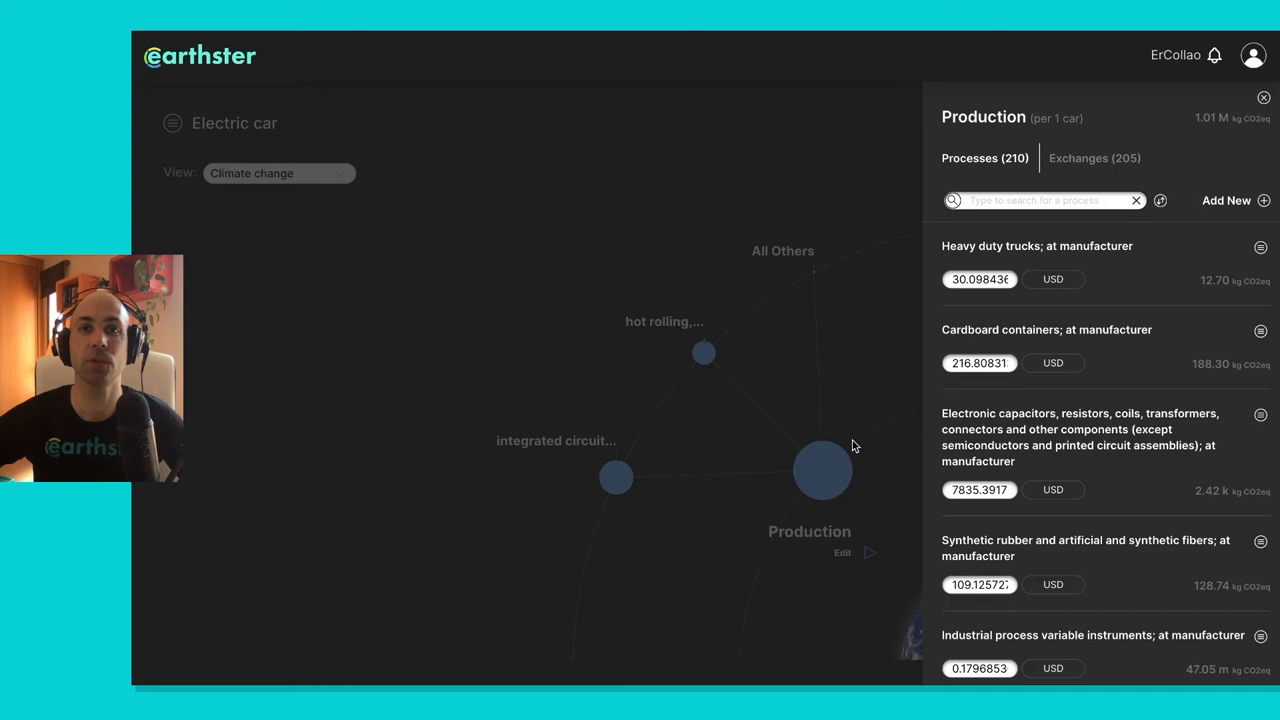
mouse_move(1176, 264)
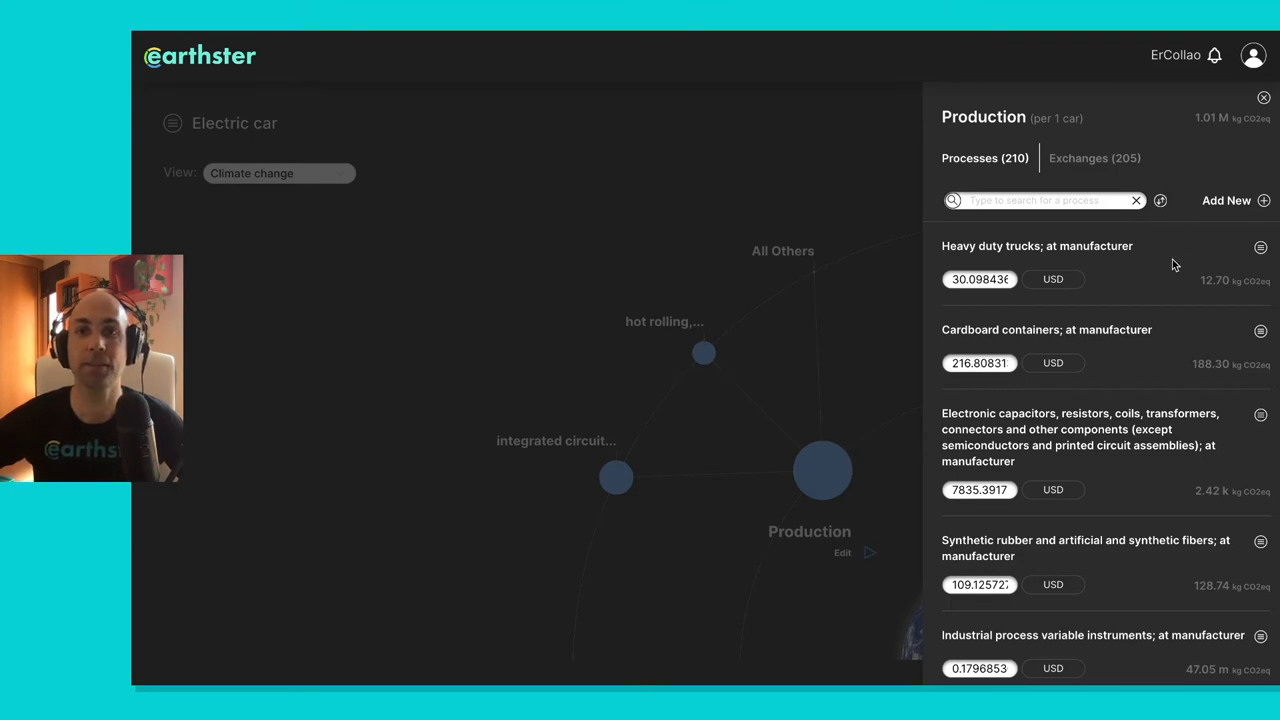
- Reorder the Production processes so hot rolling steel (about 1904 kg) leads, and edit its amount
left_click(1160, 200)
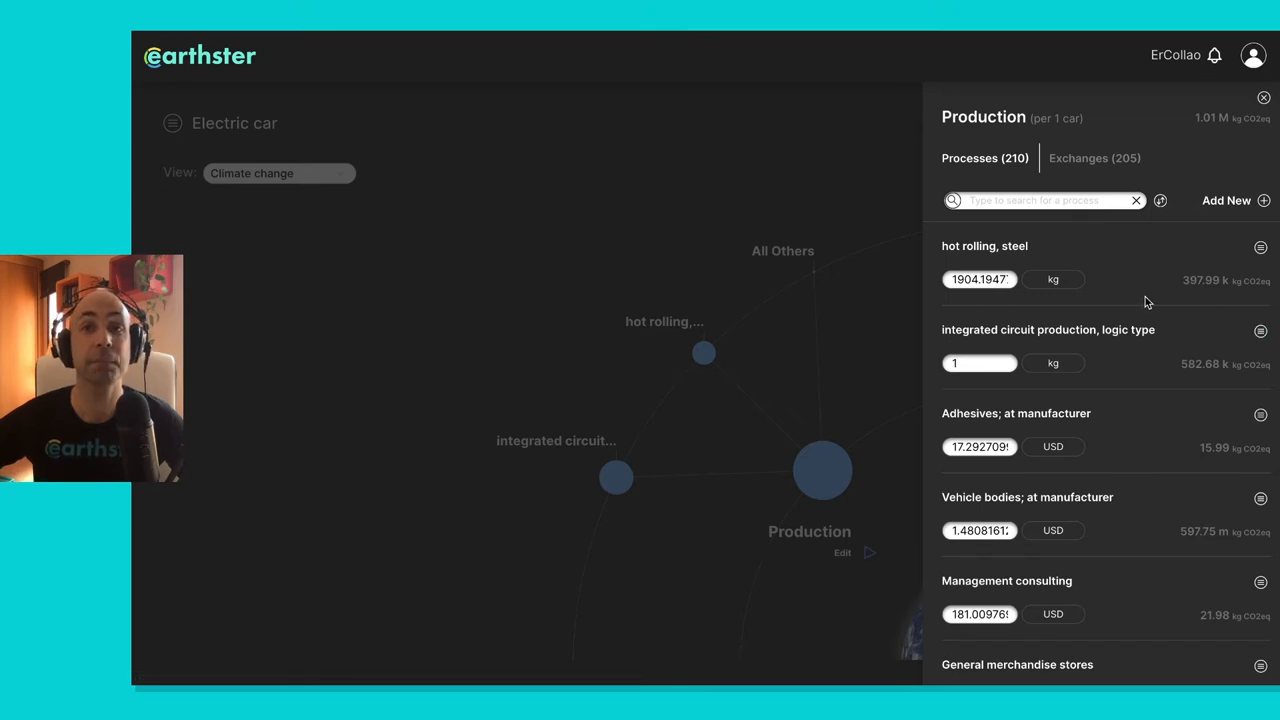
mouse_move(1270, 148)
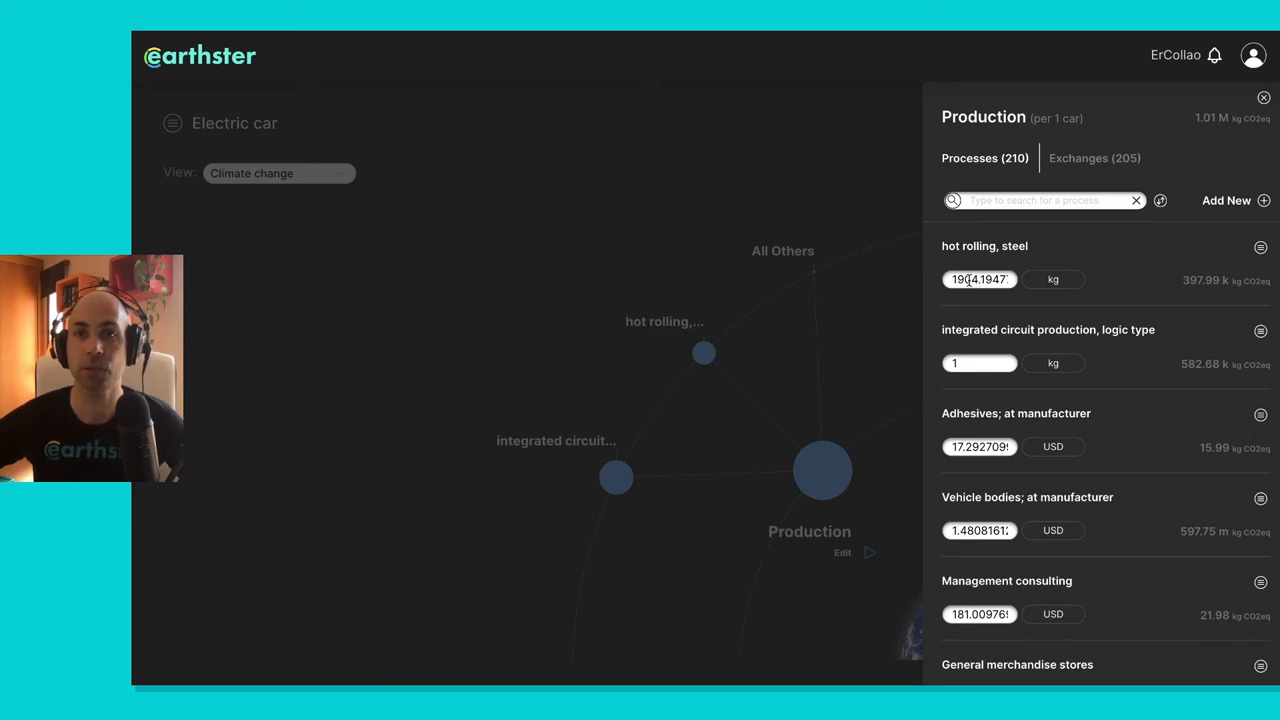
left_click(980, 280)
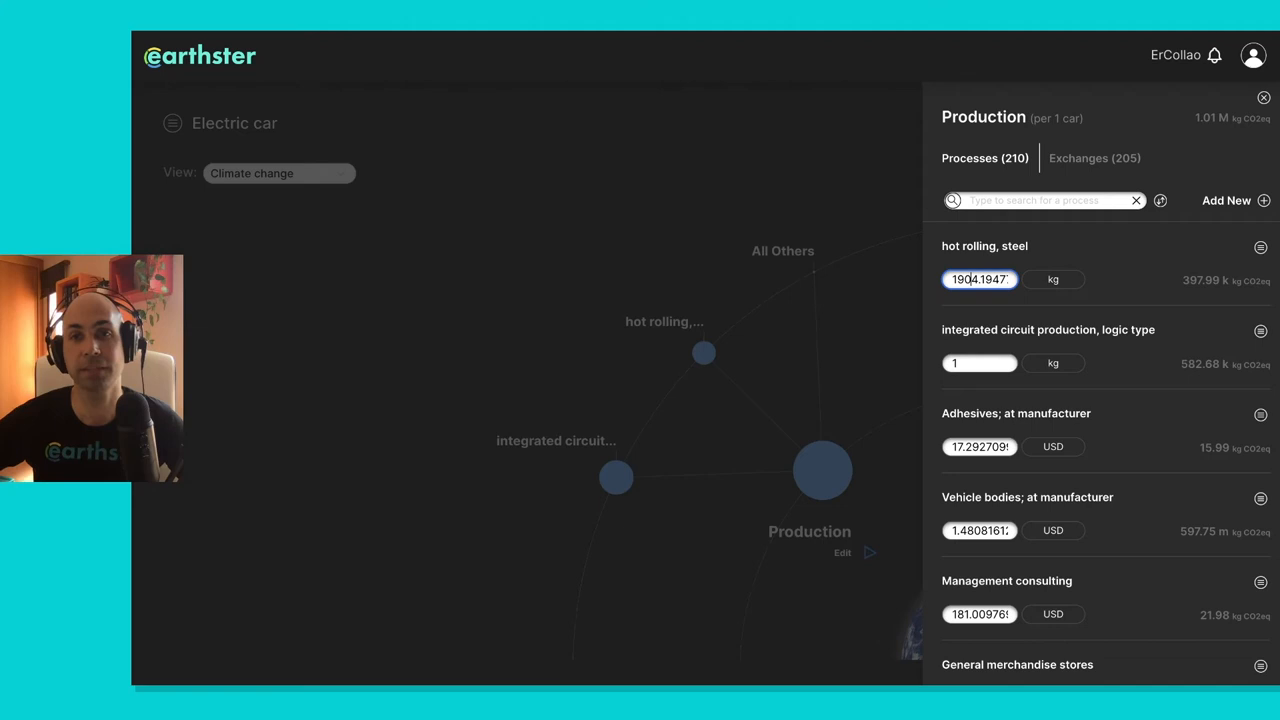
mouse_move(1076, 268)
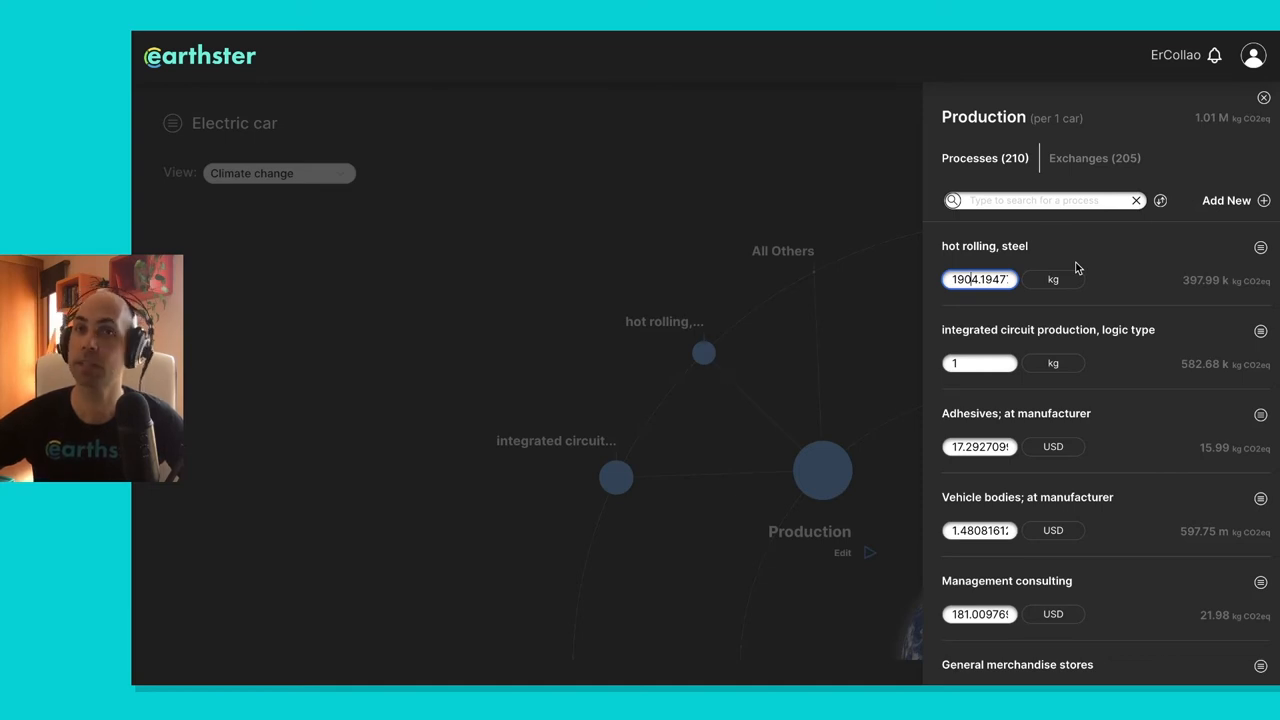
mouse_move(1276, 128)
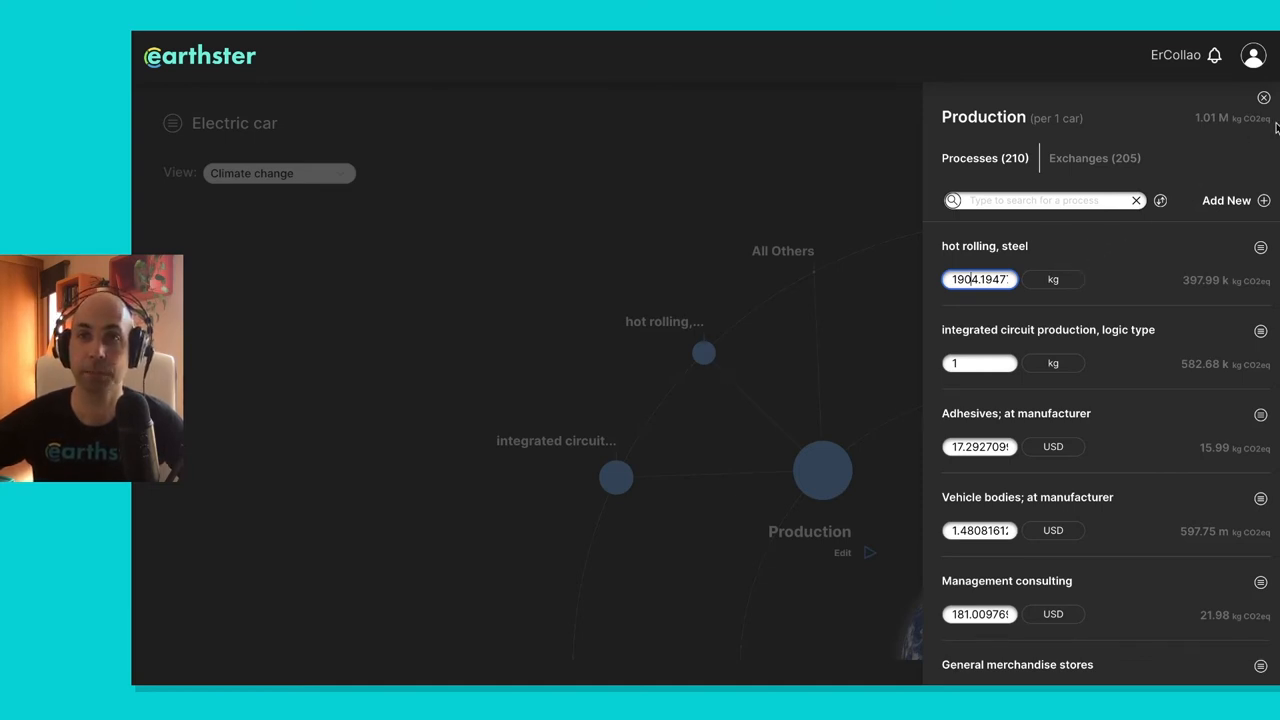
- Close the Production process editor and show the Electric car's existing comparisons
left_click(1264, 98)
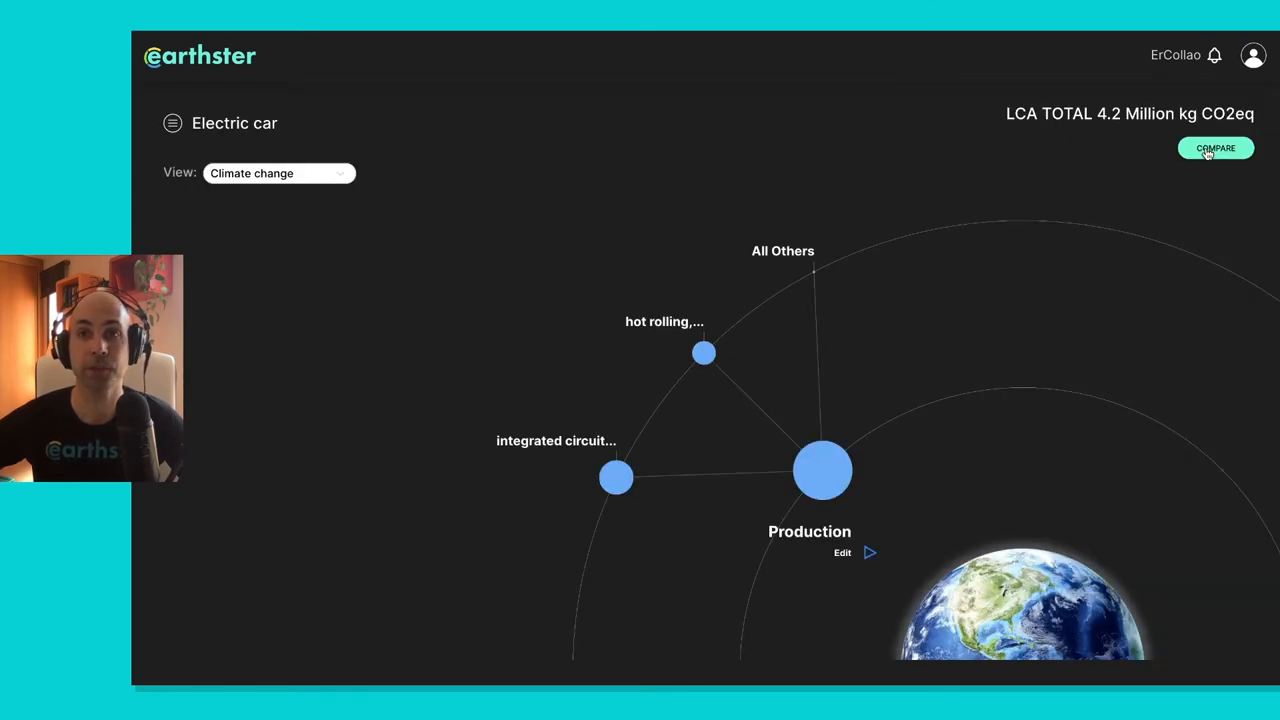
left_click(1216, 148)
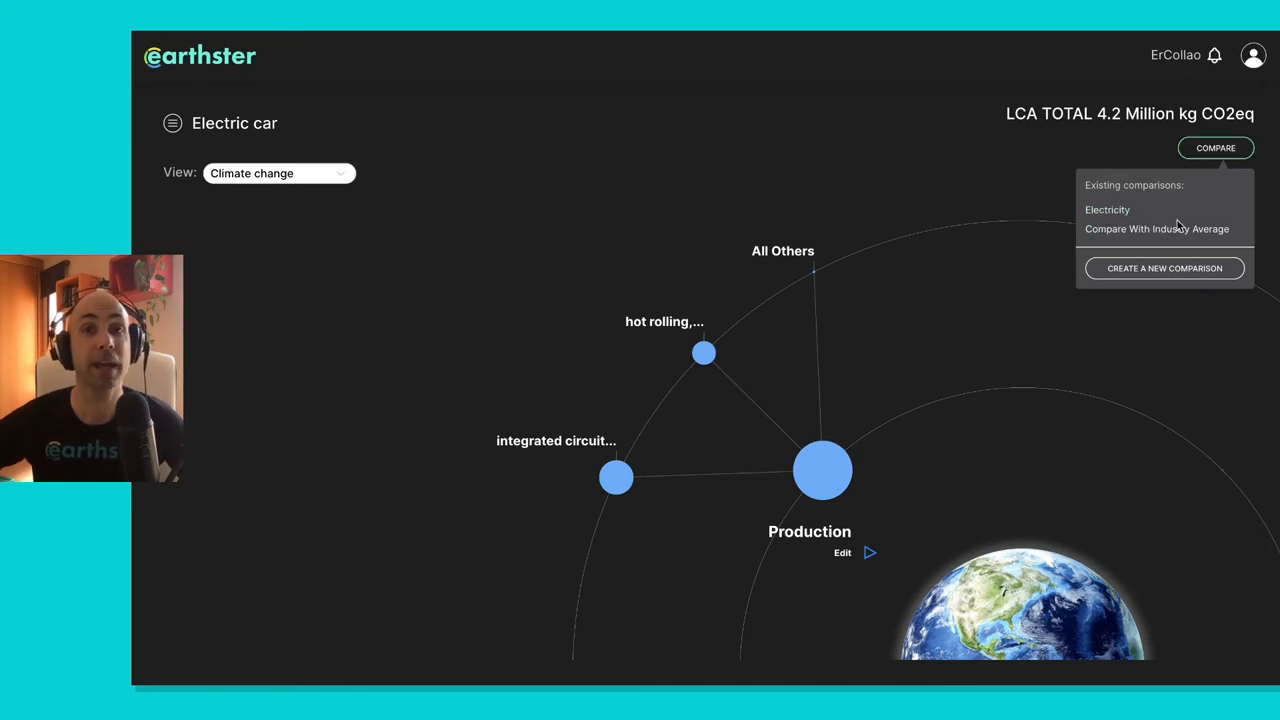
mouse_move(1156, 228)
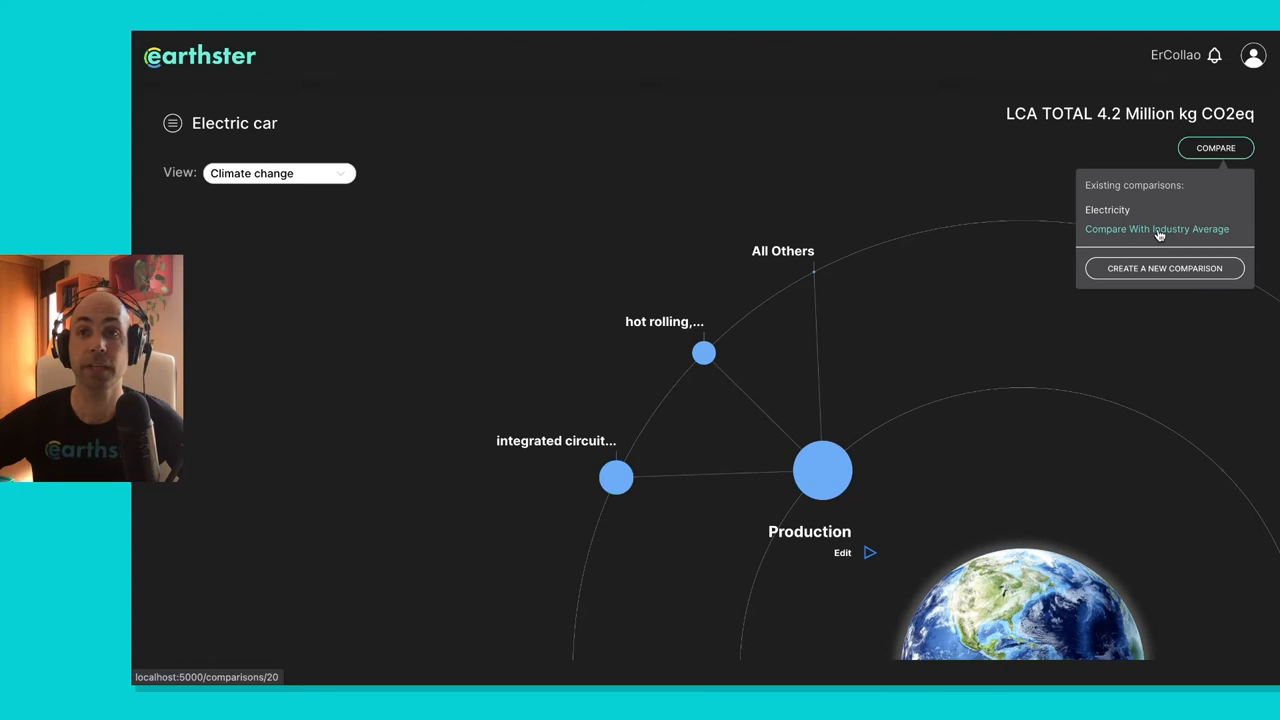
- Open the Compare With Industry Average chart against market for electric motor, vehicle
left_click(1156, 228)
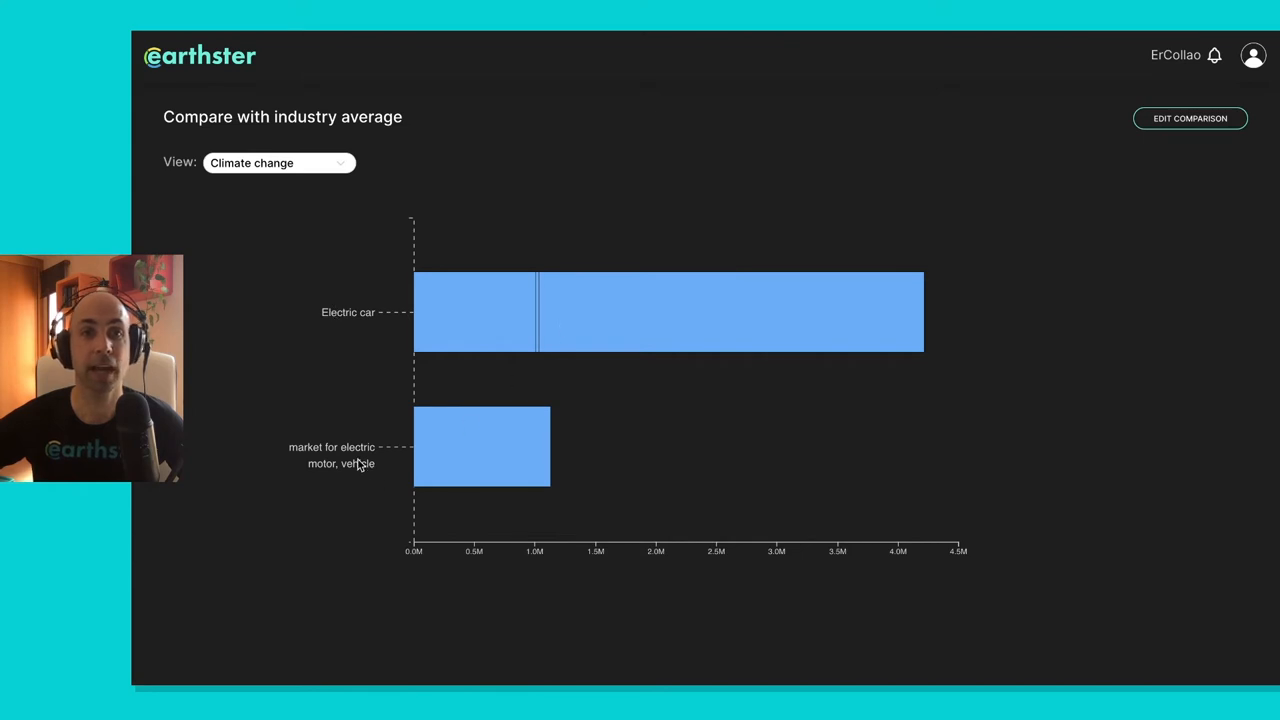
mouse_move(370, 444)
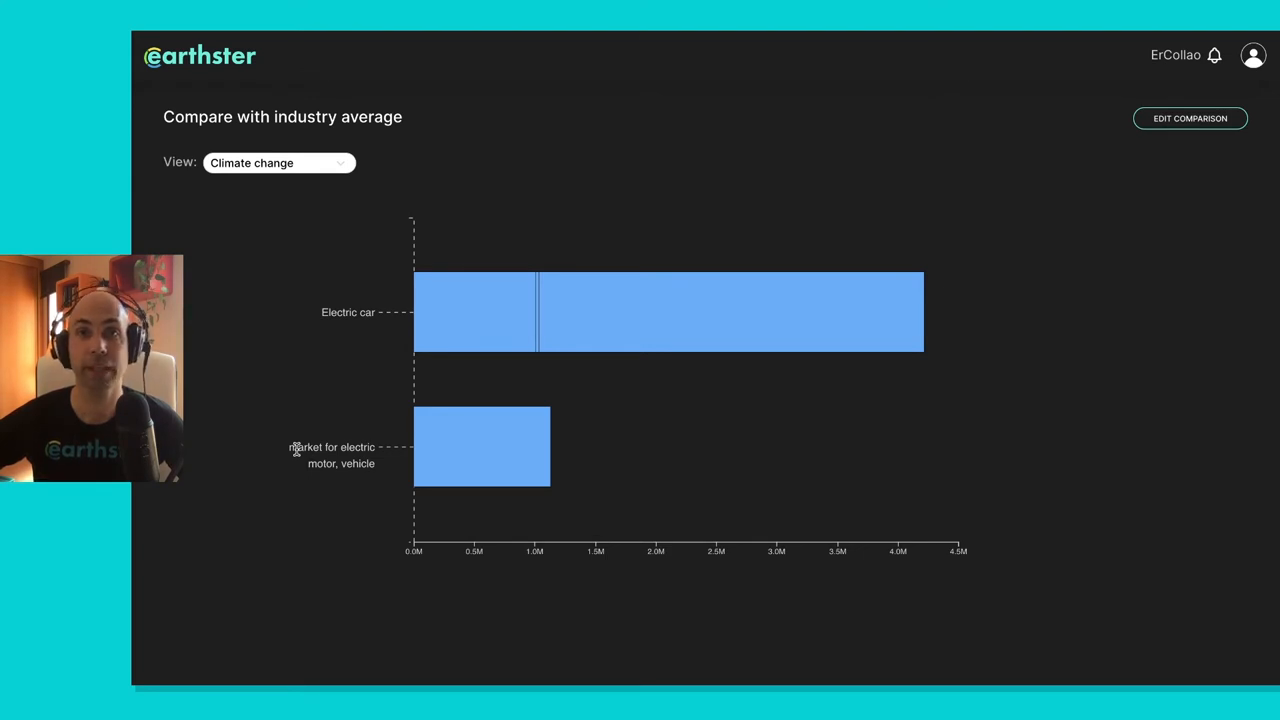
mouse_move(1190, 118)
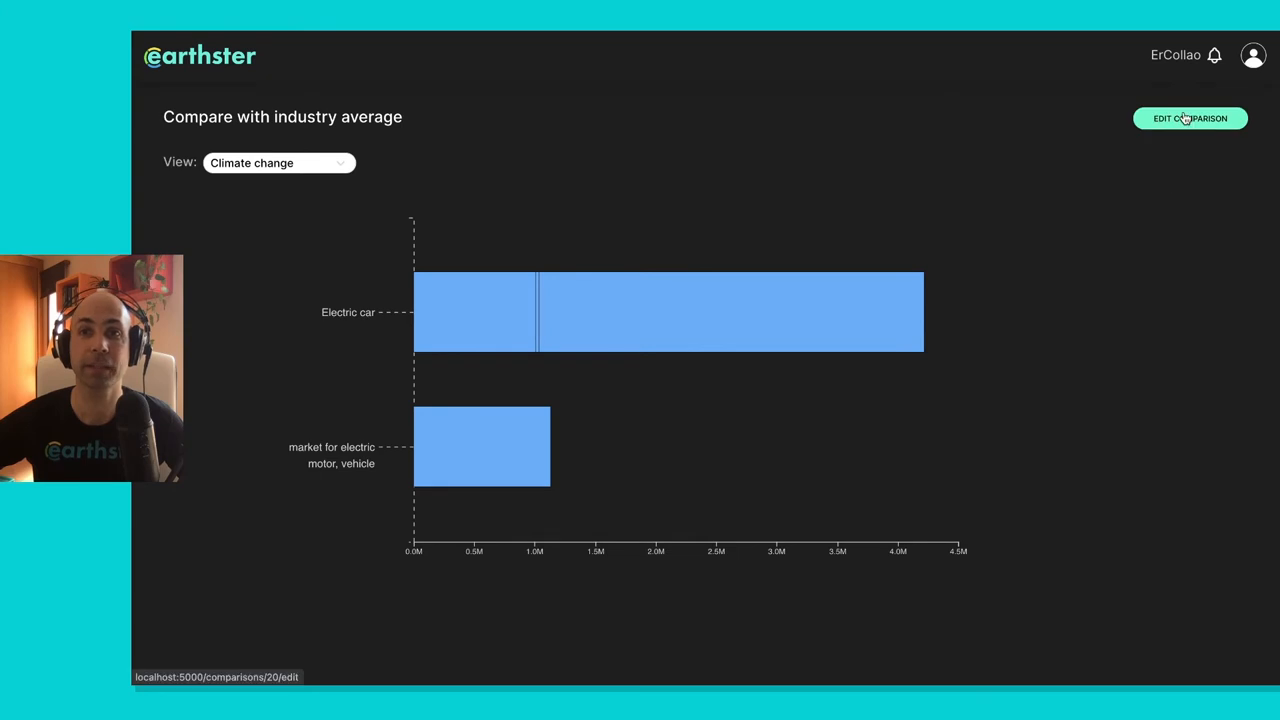
- Open the comparison settings showing phase toggles, Electric car 100000 USD versus 1500 kg vehicle
left_click(1188, 118)
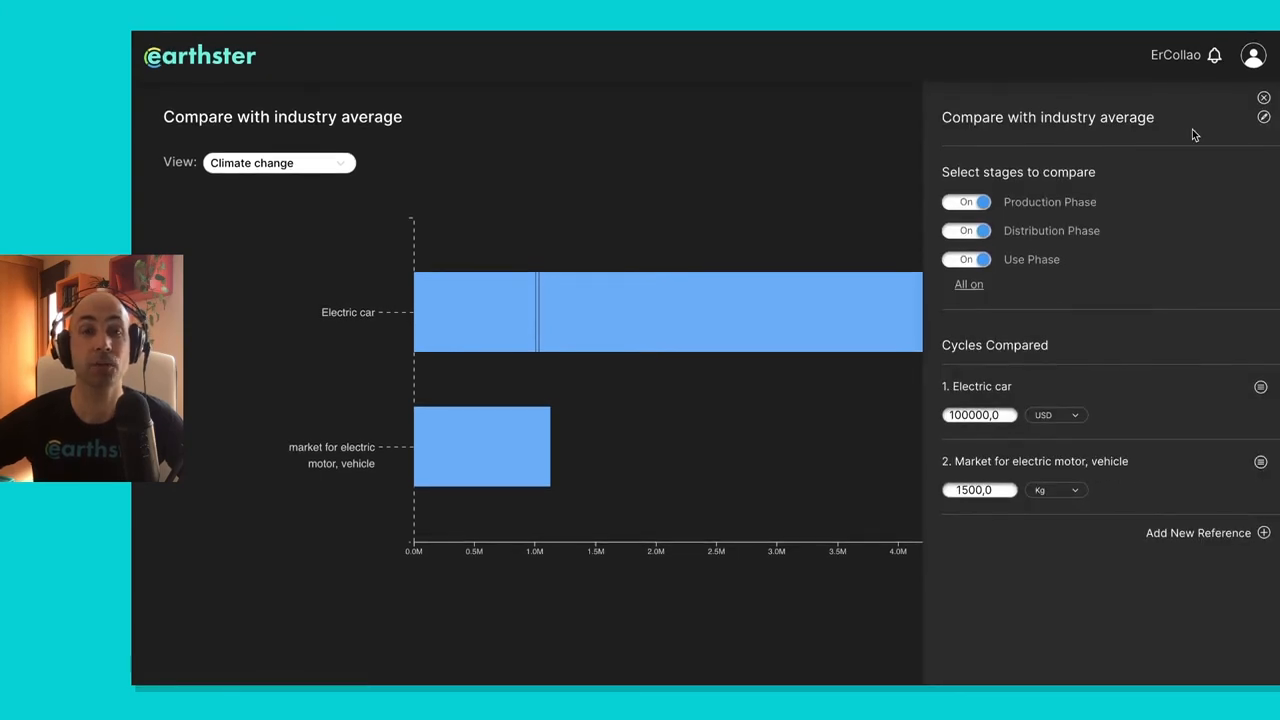
mouse_move(896, 246)
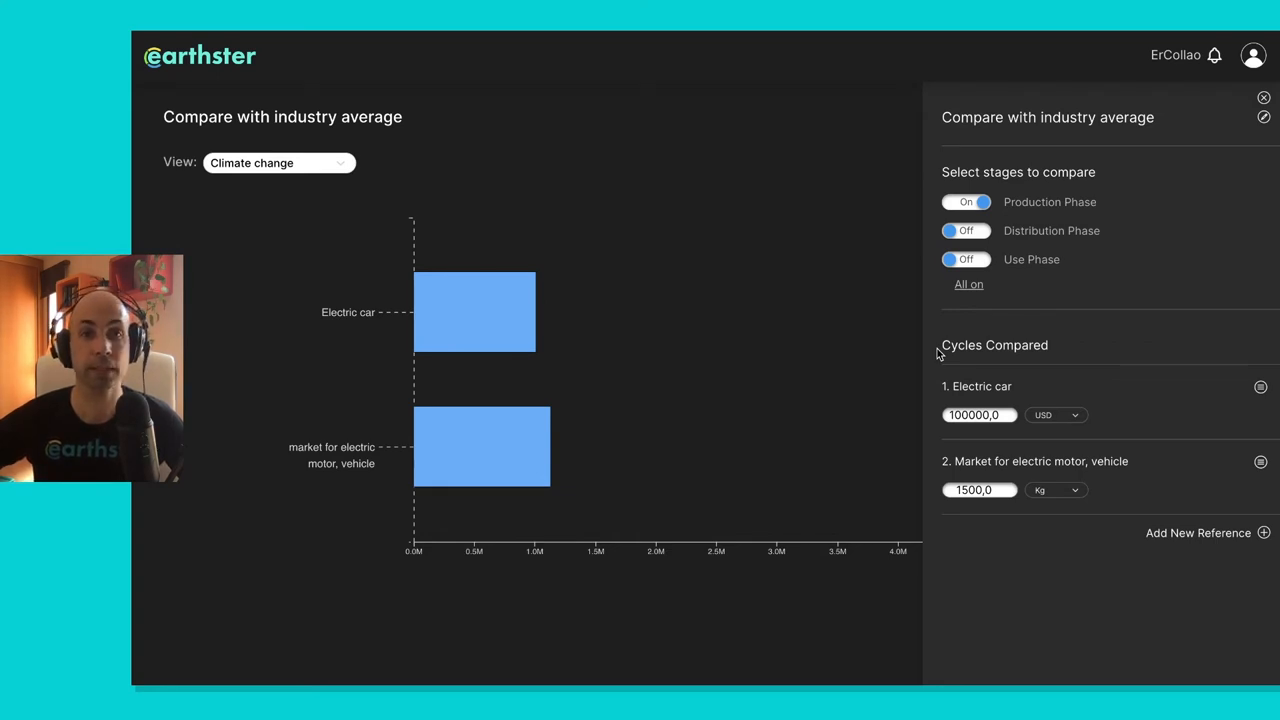
mouse_move(938, 350)
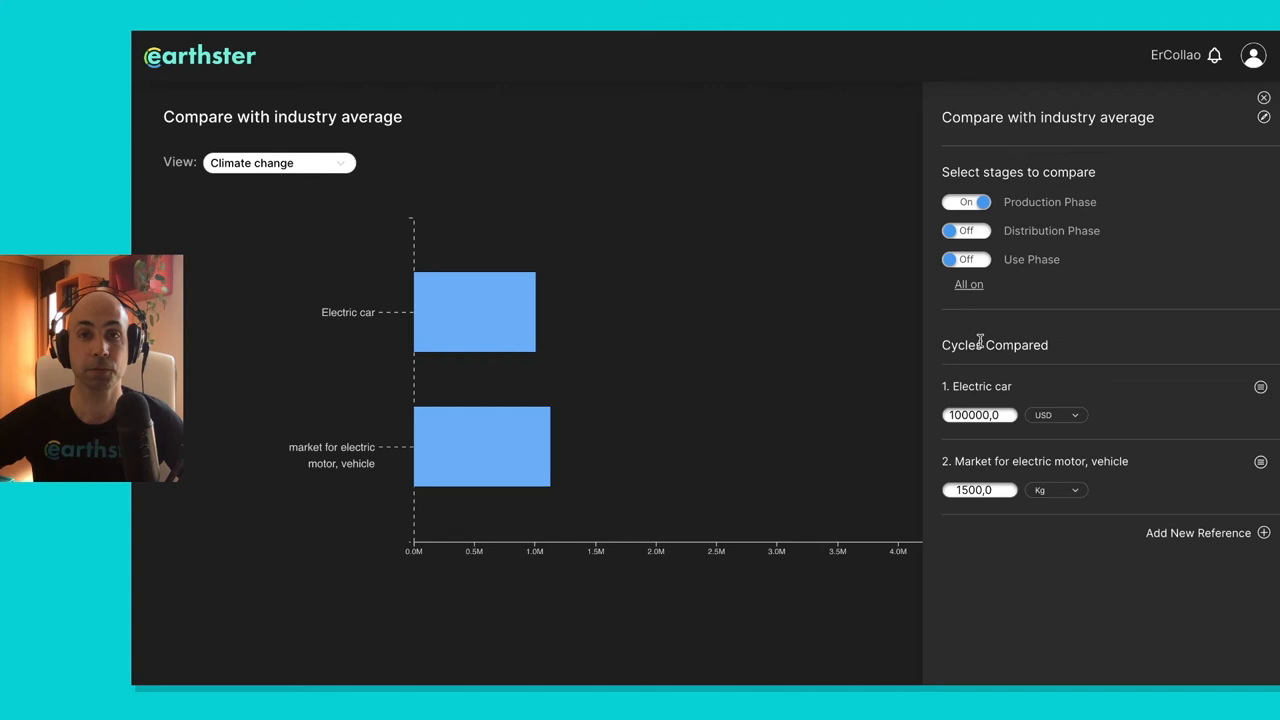
mouse_move(1080, 432)
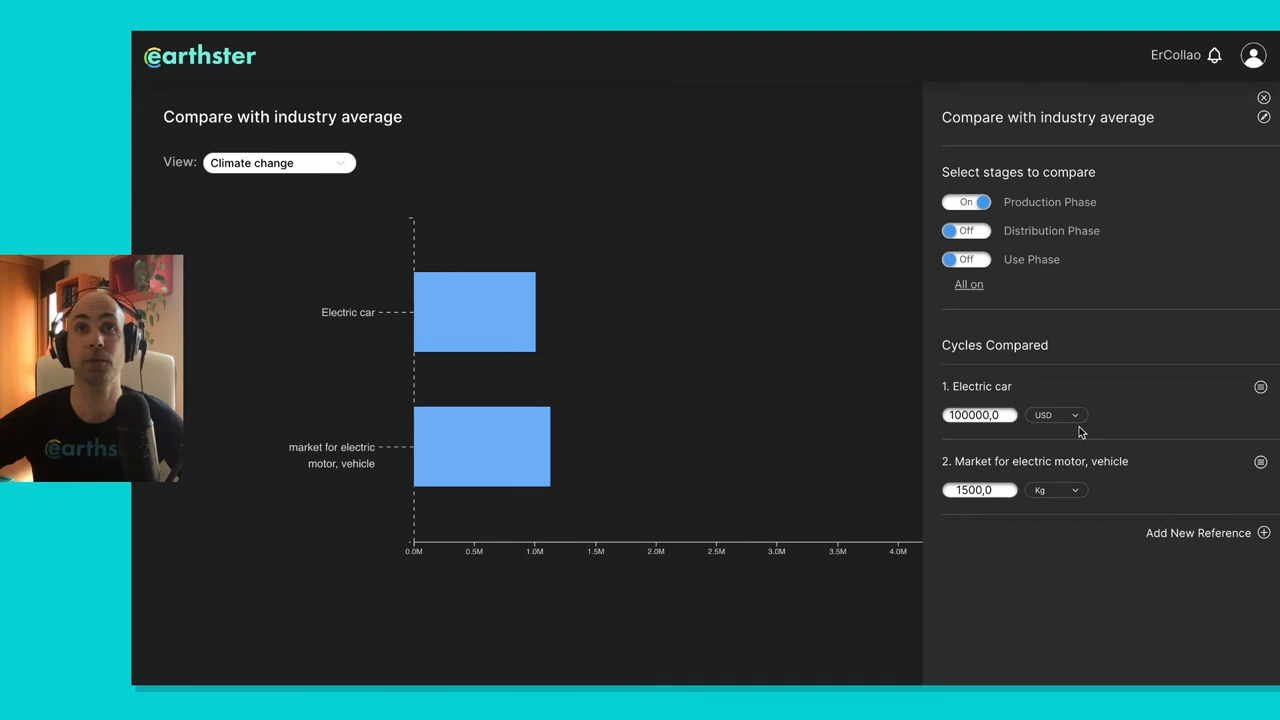
mouse_move(1024, 312)
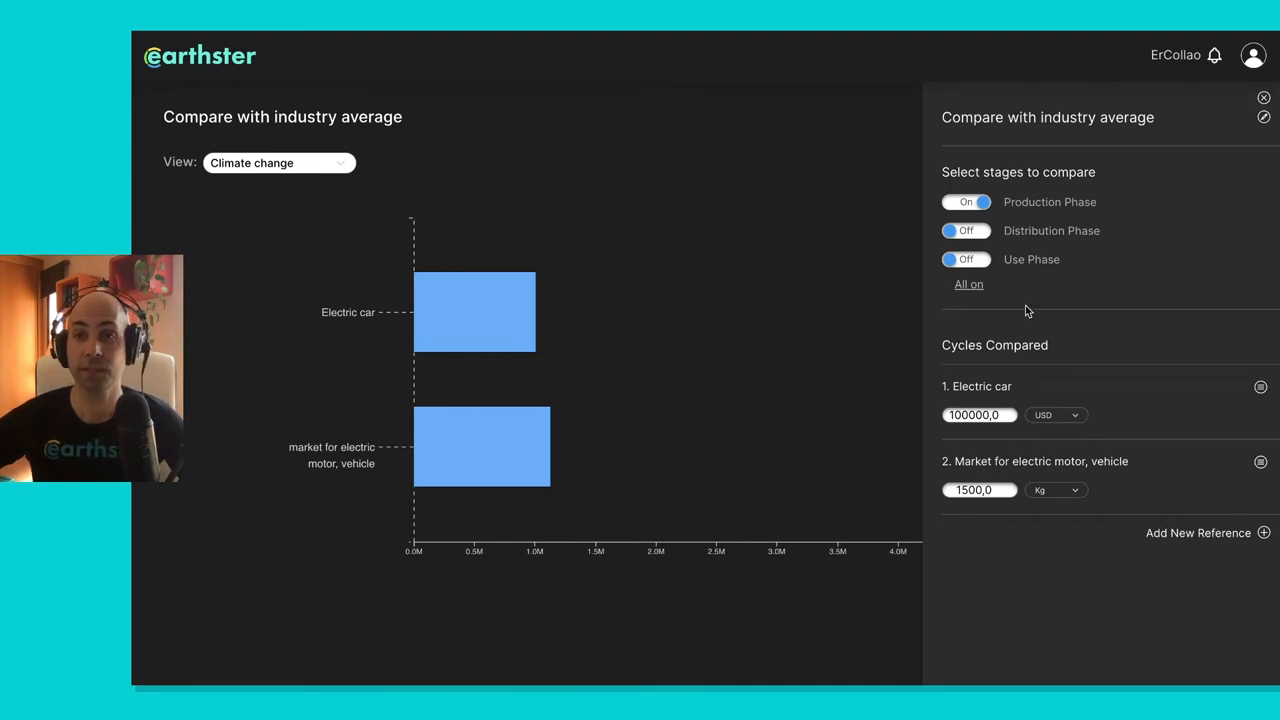
mouse_move(1044, 512)
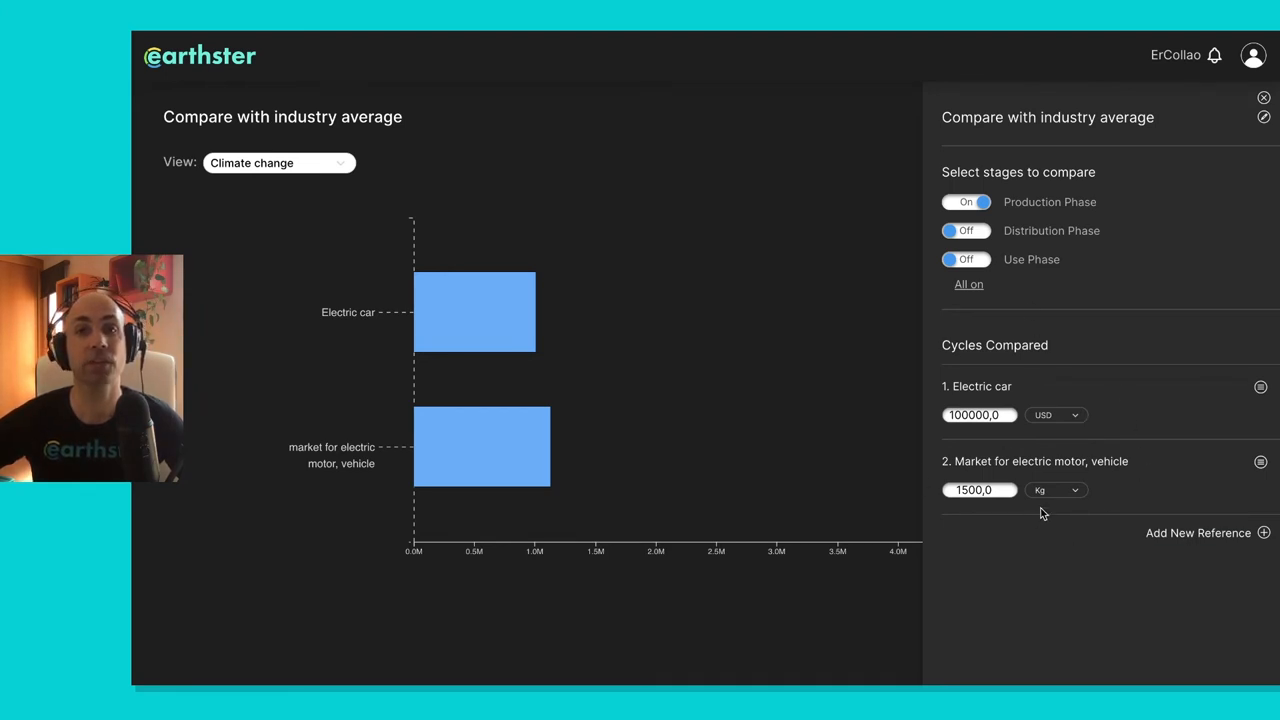
mouse_move(970, 380)
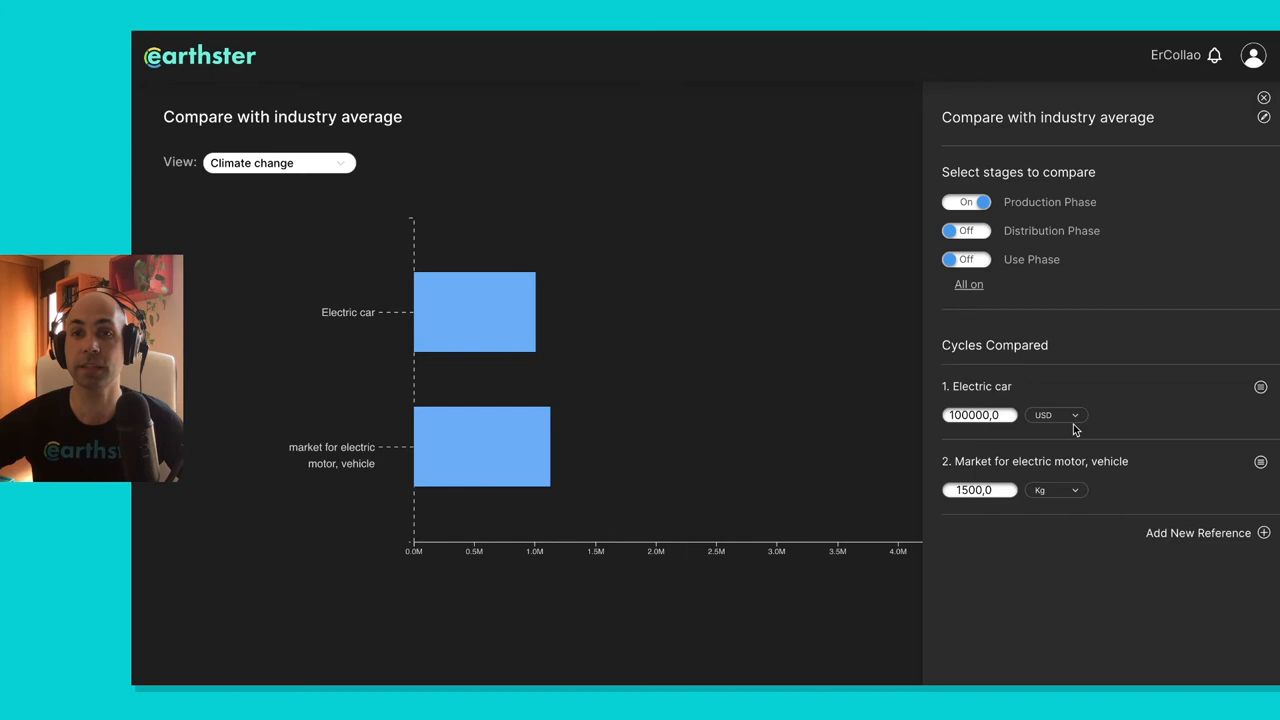
mouse_move(1078, 422)
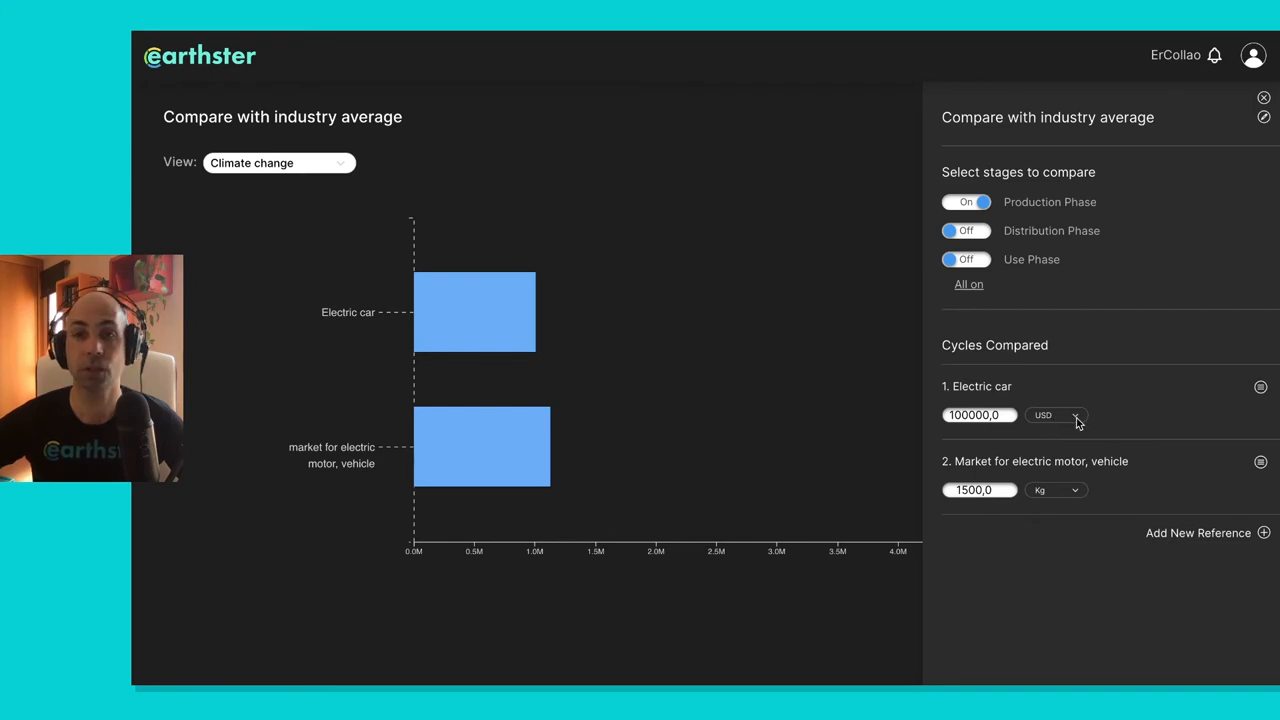
left_click(1056, 414)
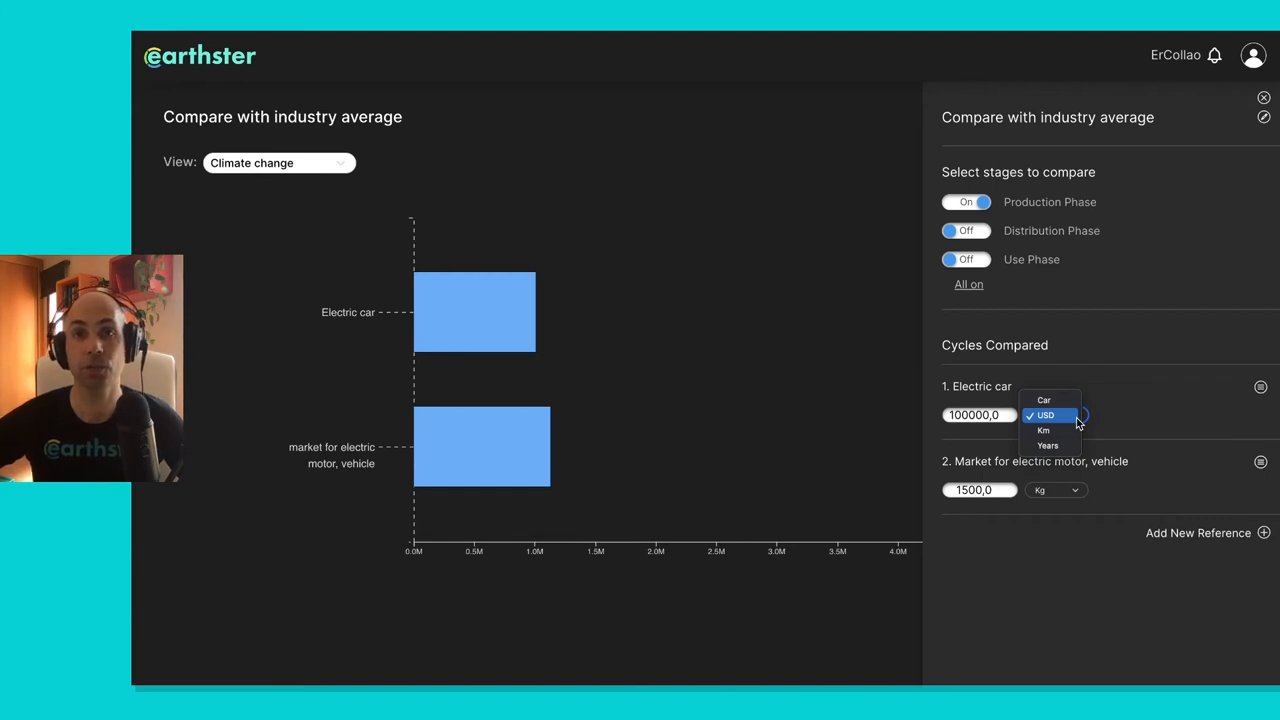
mouse_move(1044, 430)
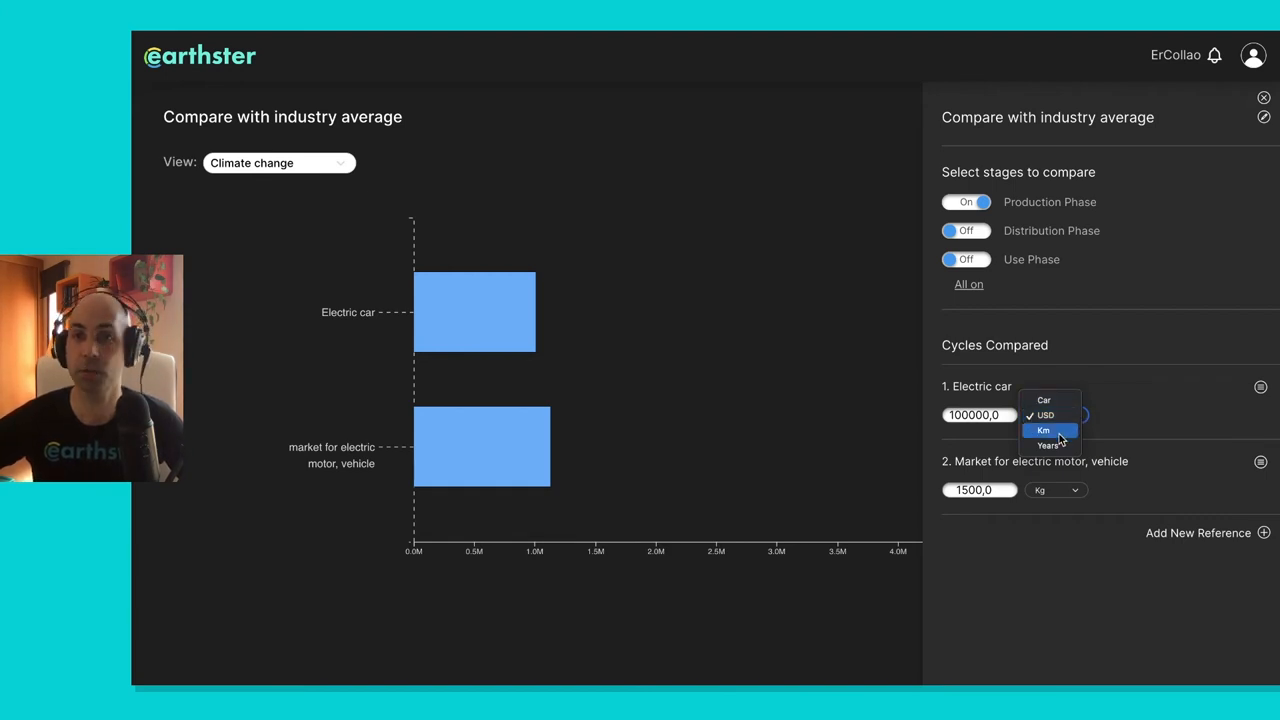
mouse_move(1176, 408)
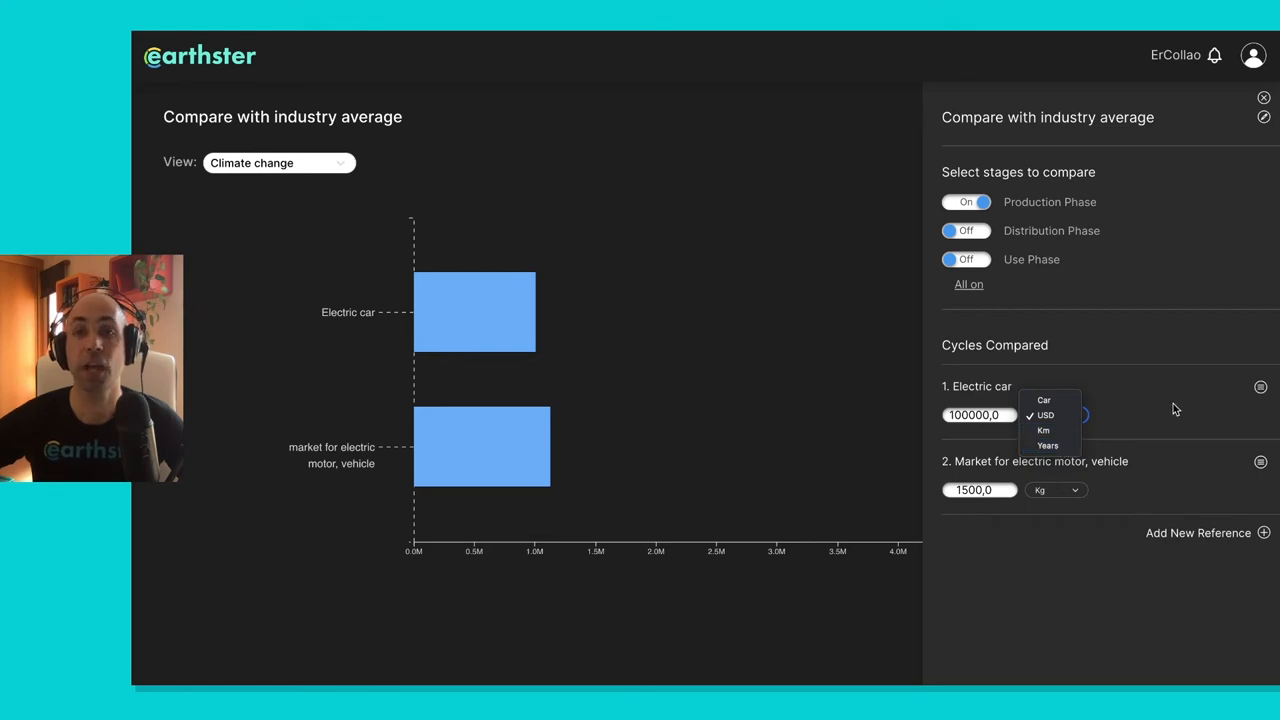
left_click(1044, 414)
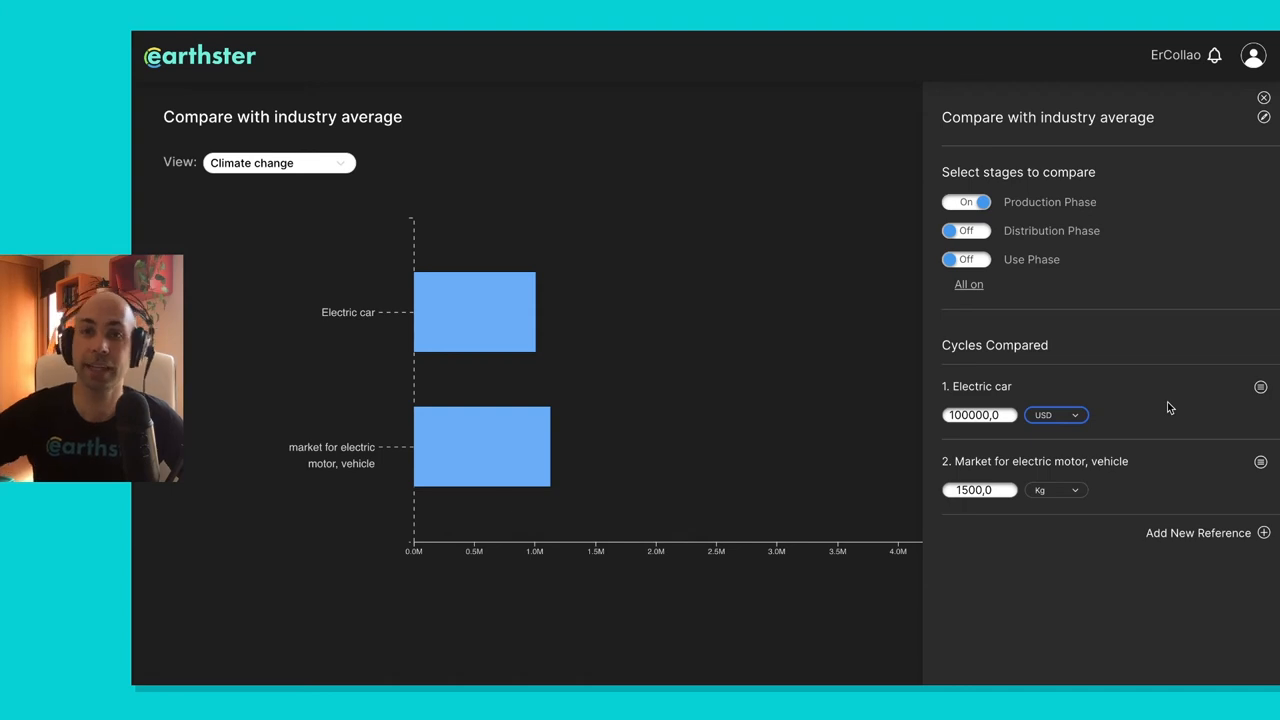
left_click(1056, 414)
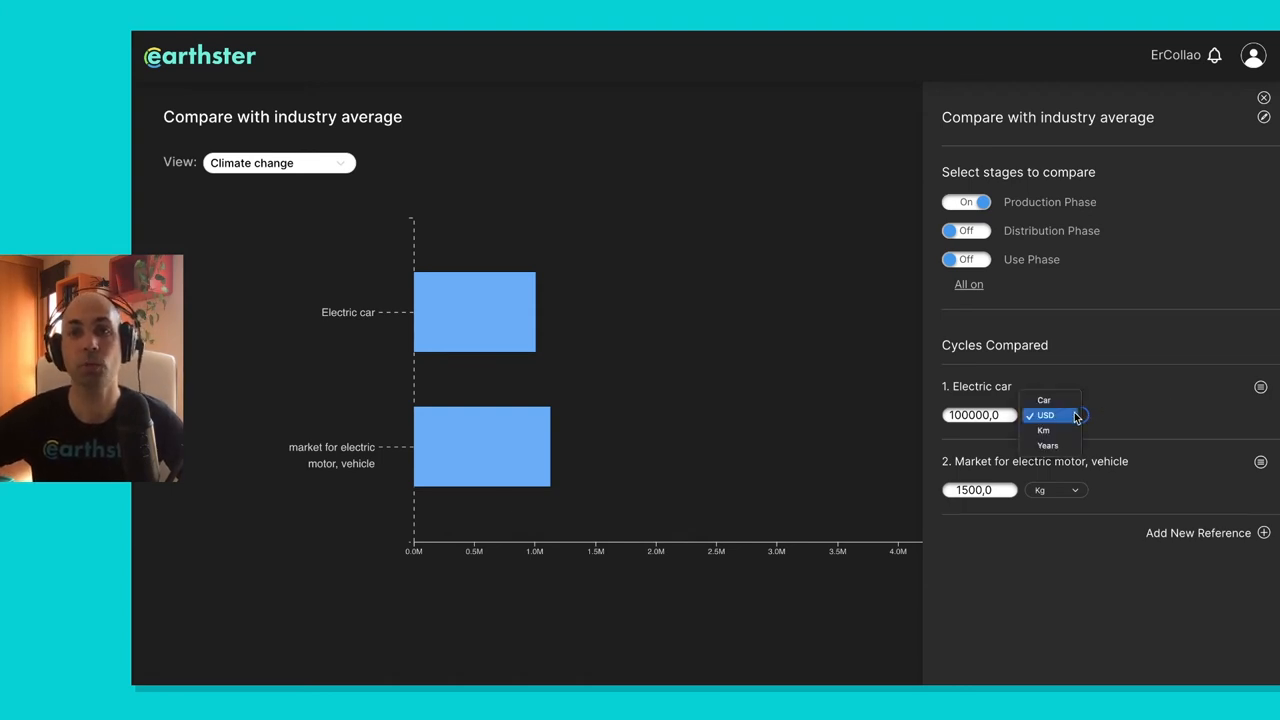
left_click(1044, 414)
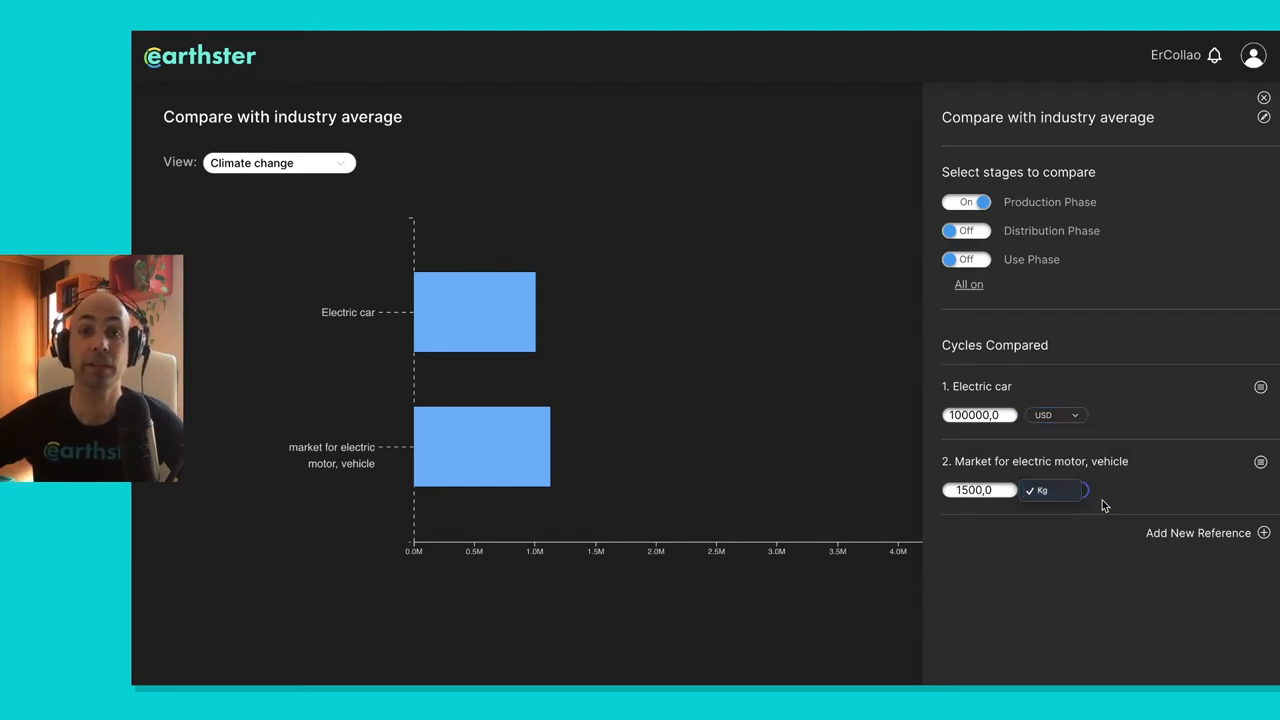
mouse_move(1134, 504)
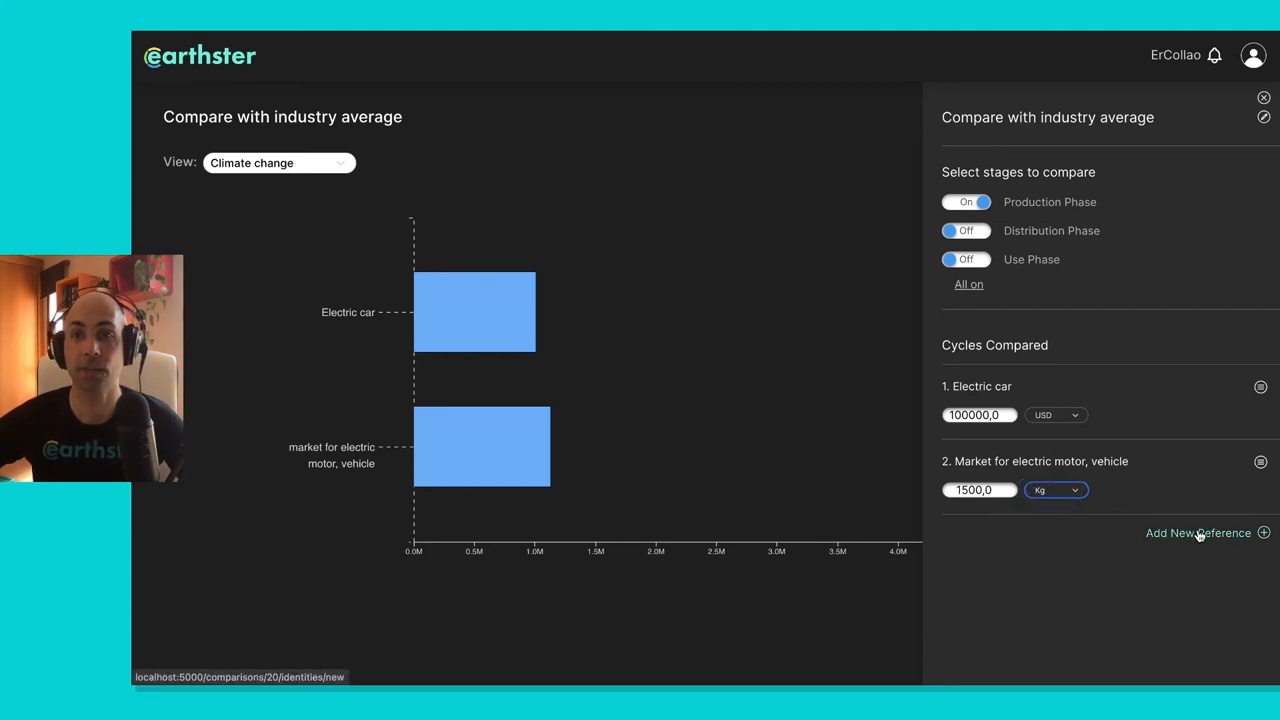
- Add a new reference and search ecoinvent processes for 'electric vehicle'
left_click(1198, 532)
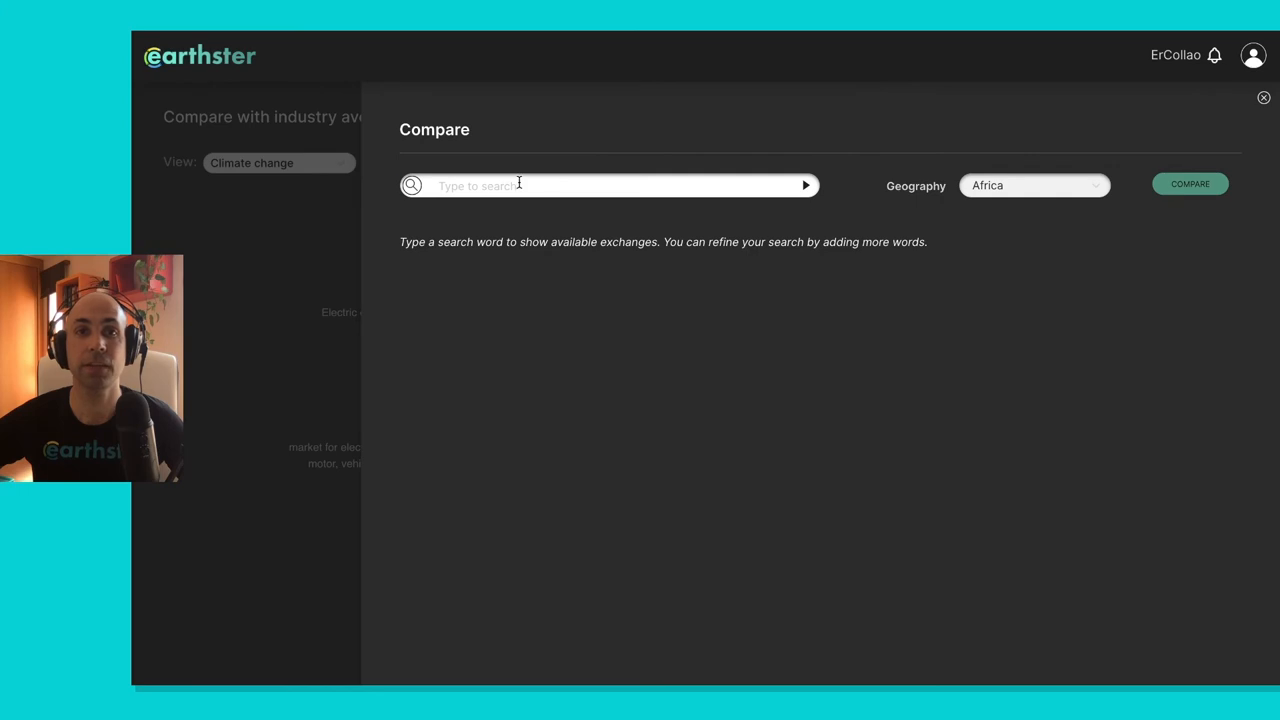
left_click(600, 184)
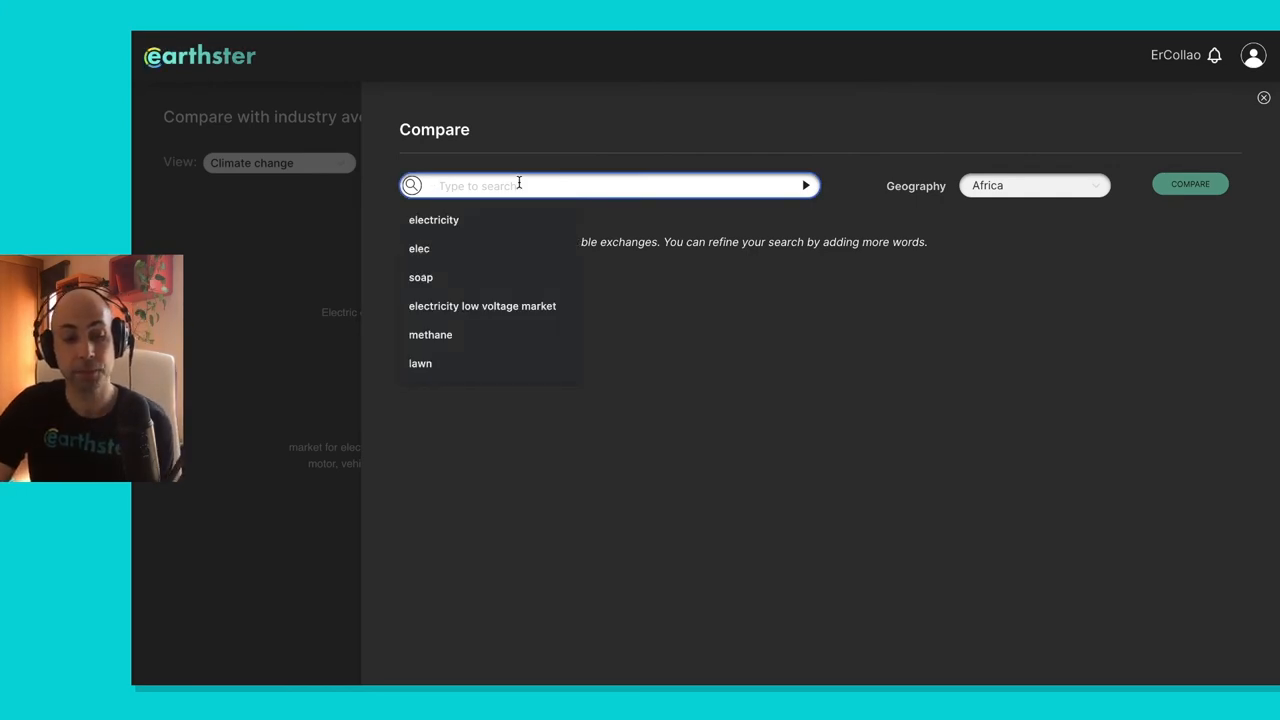
type("electric veh")
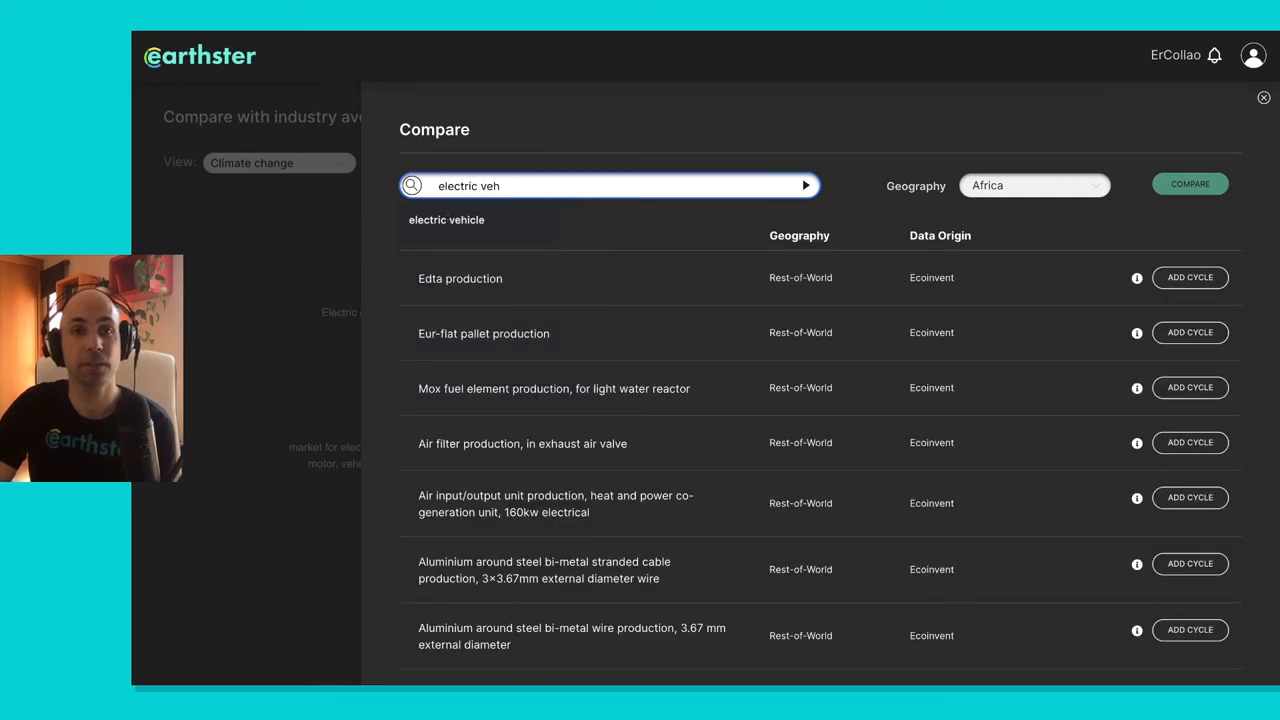
type("icle")
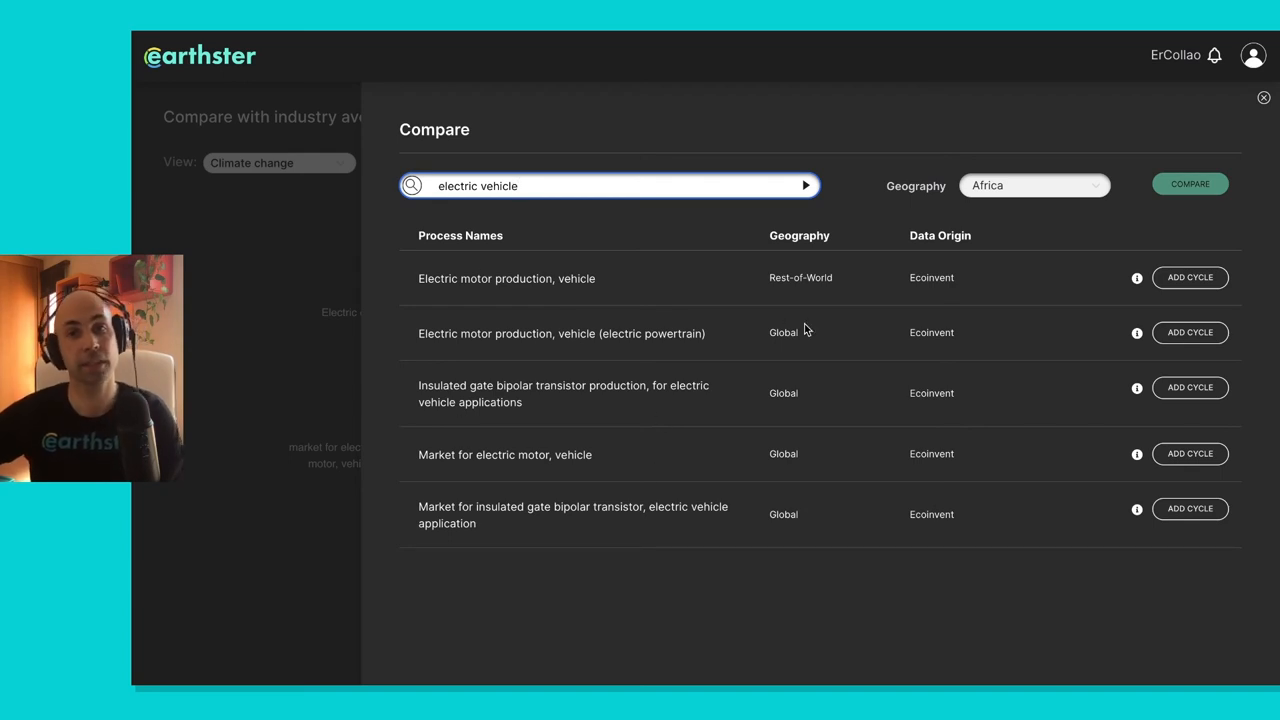
mouse_move(714, 324)
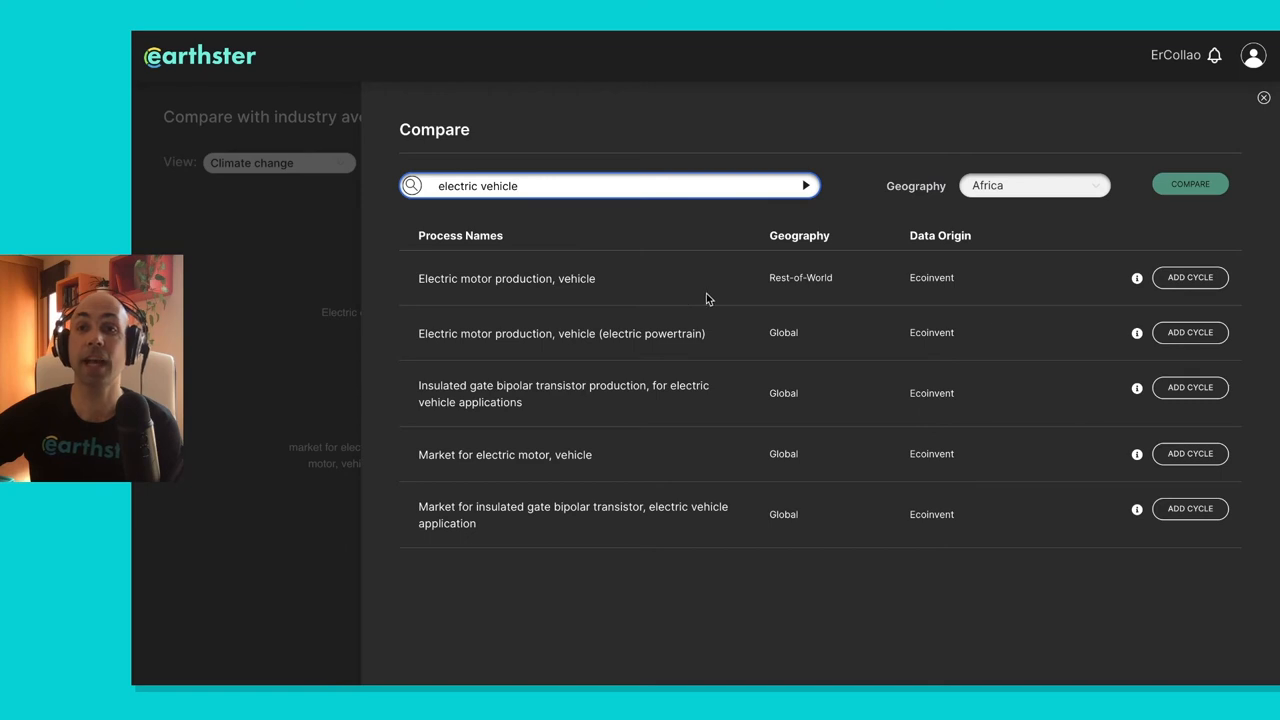
- Pick electric motor, transistor and motor market processes, then discard them and return to the chart
left_click(1188, 332)
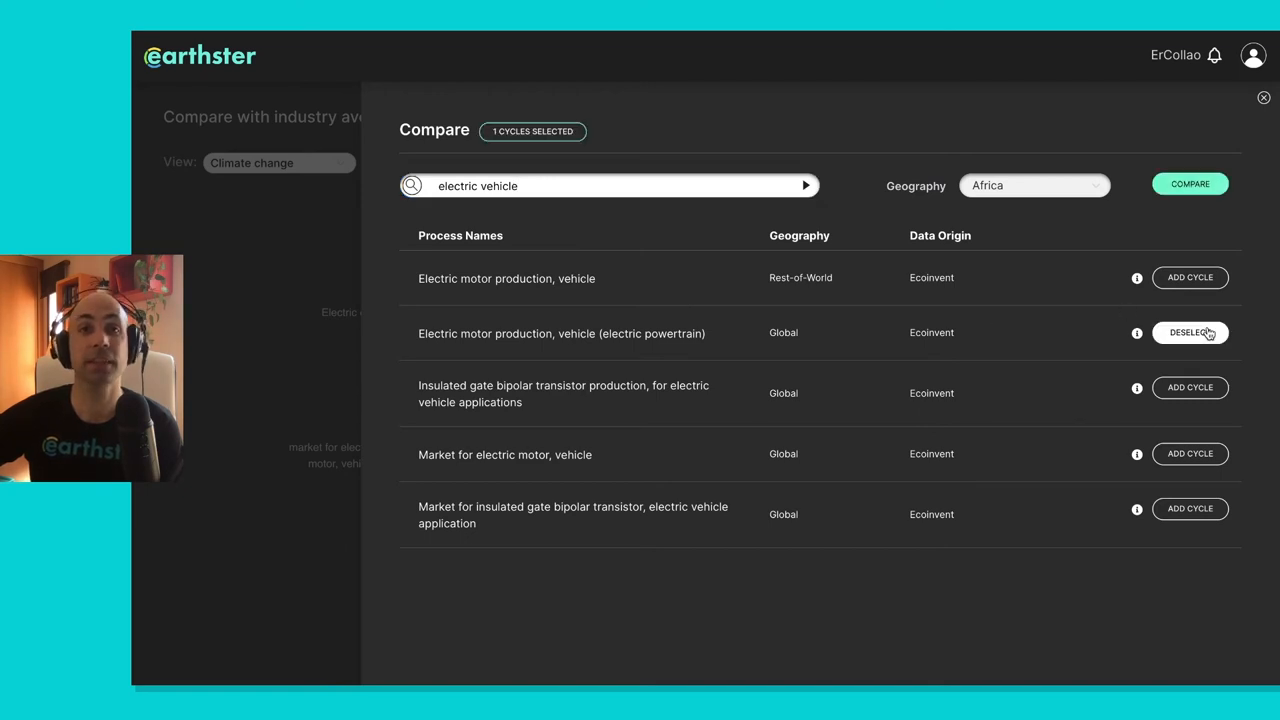
left_click(1188, 388)
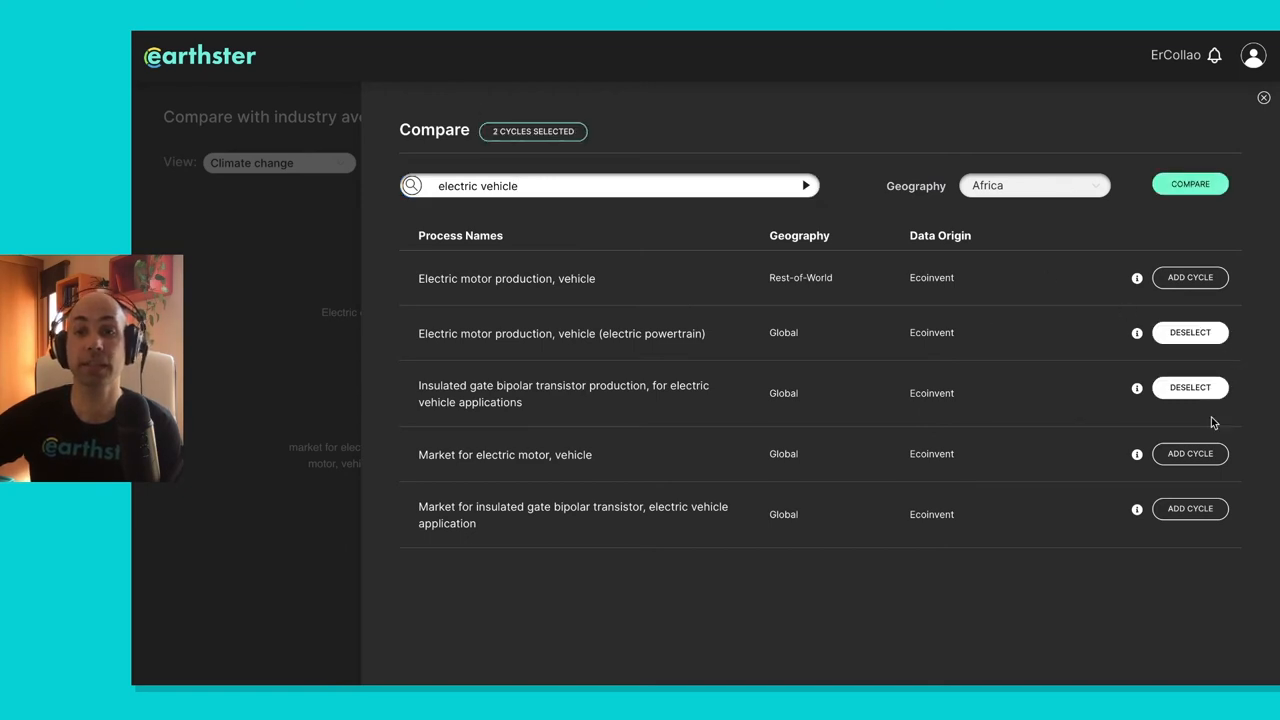
left_click(1188, 452)
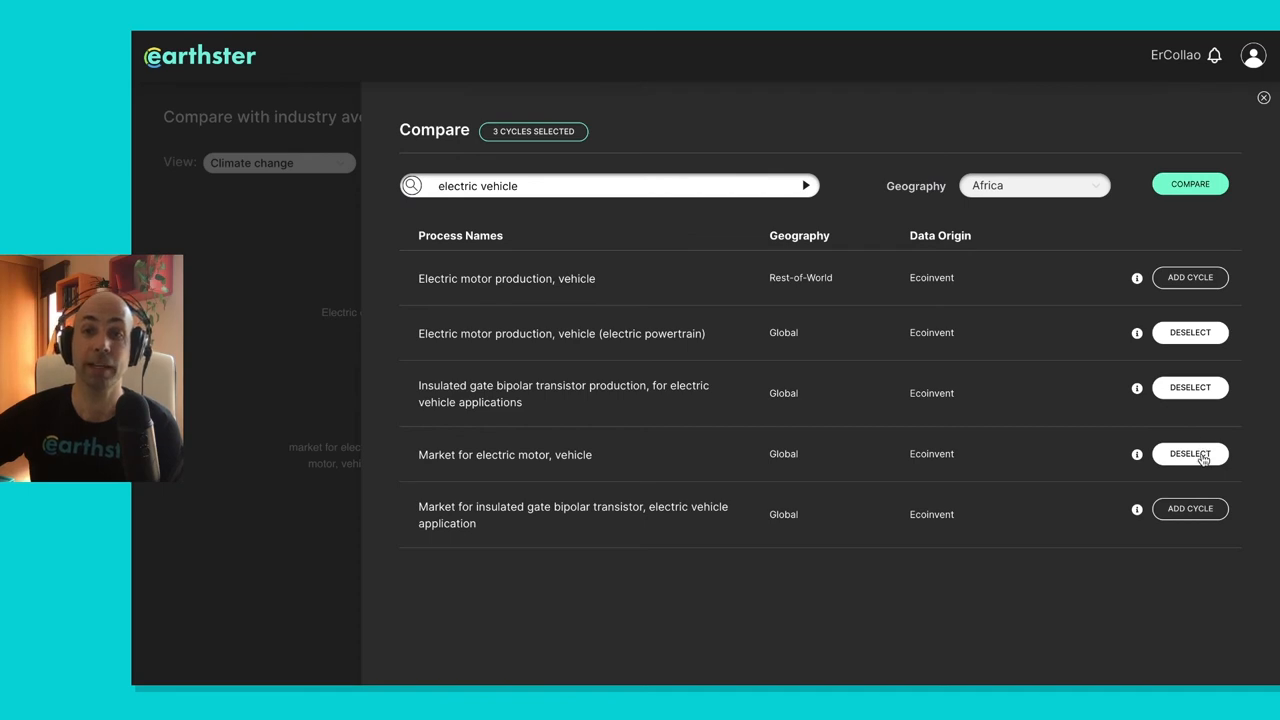
left_click(1188, 452)
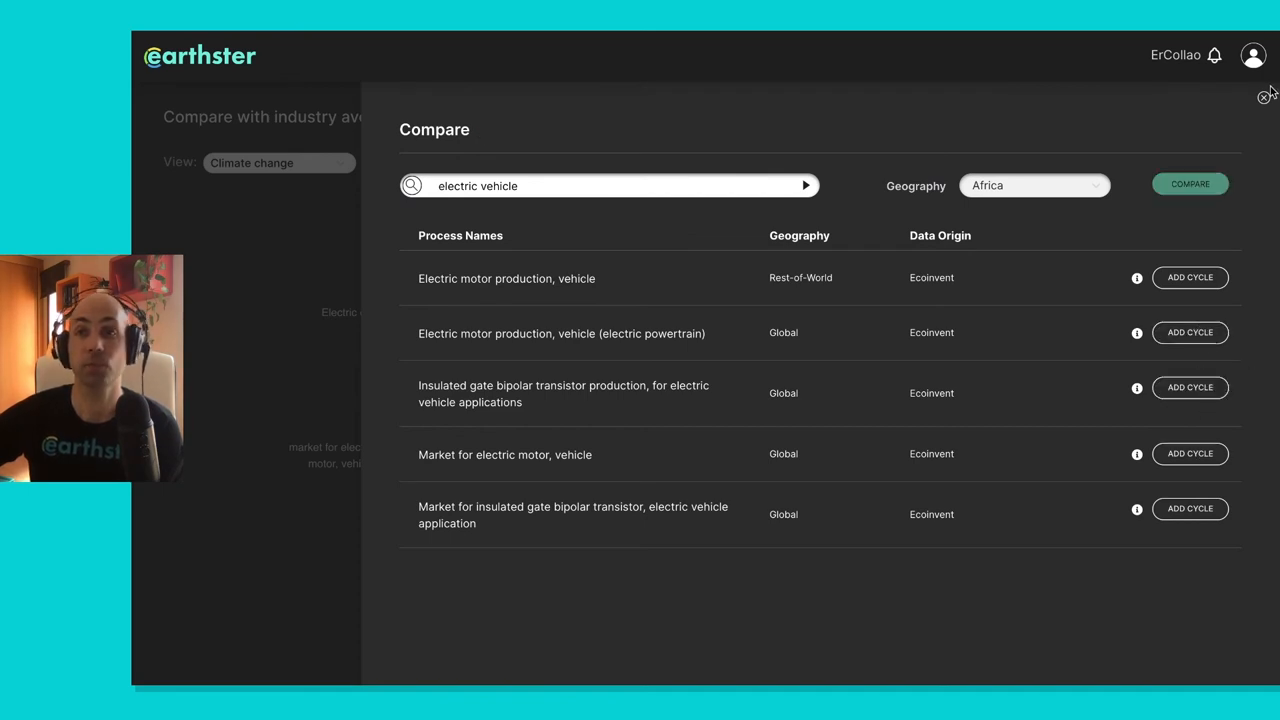
left_click(1188, 184)
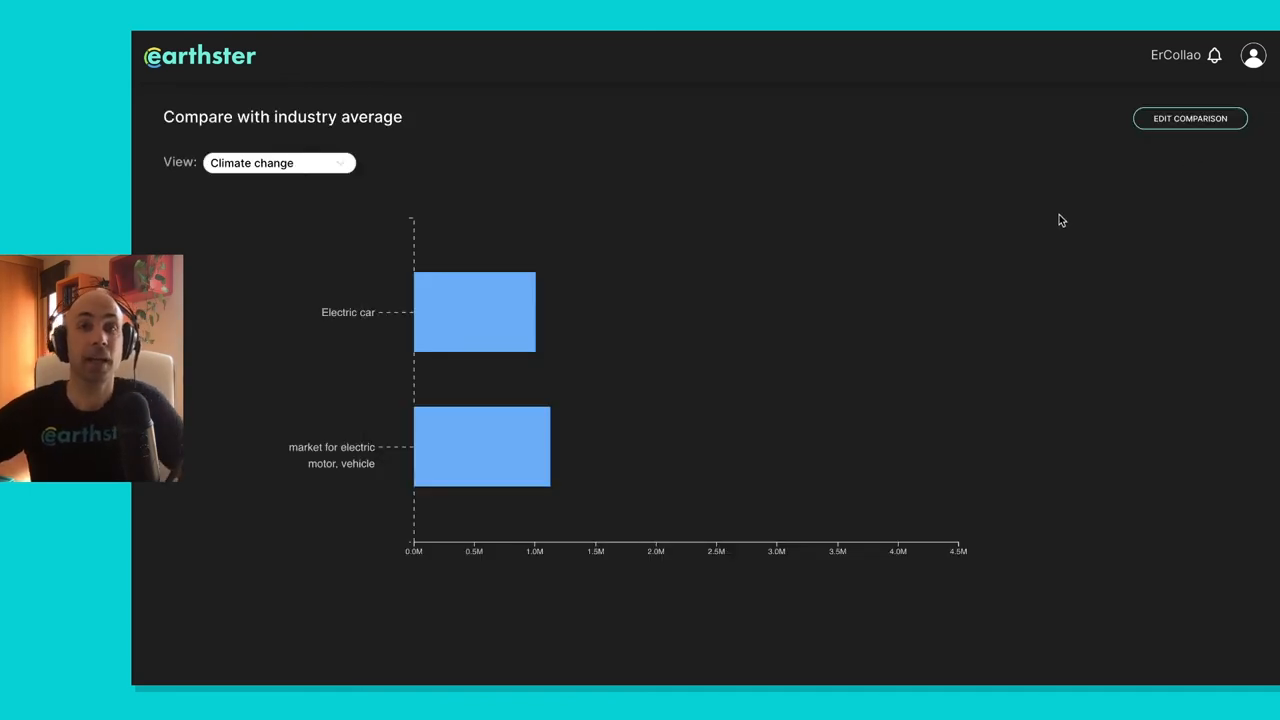